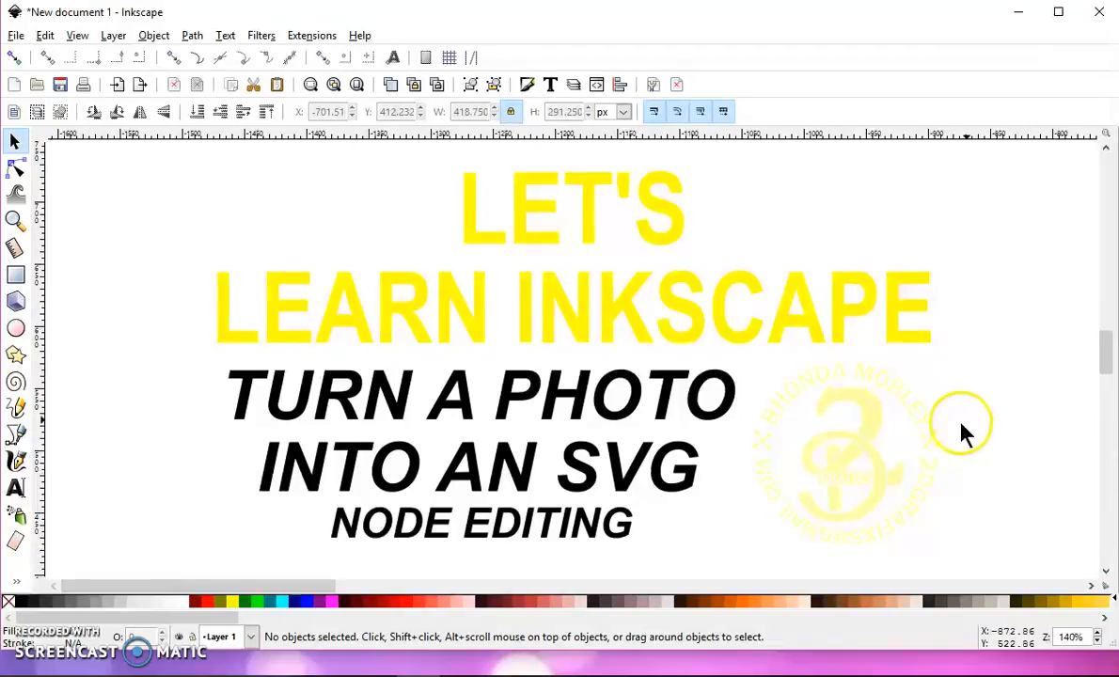
pyautogui.moveTo(978, 427)
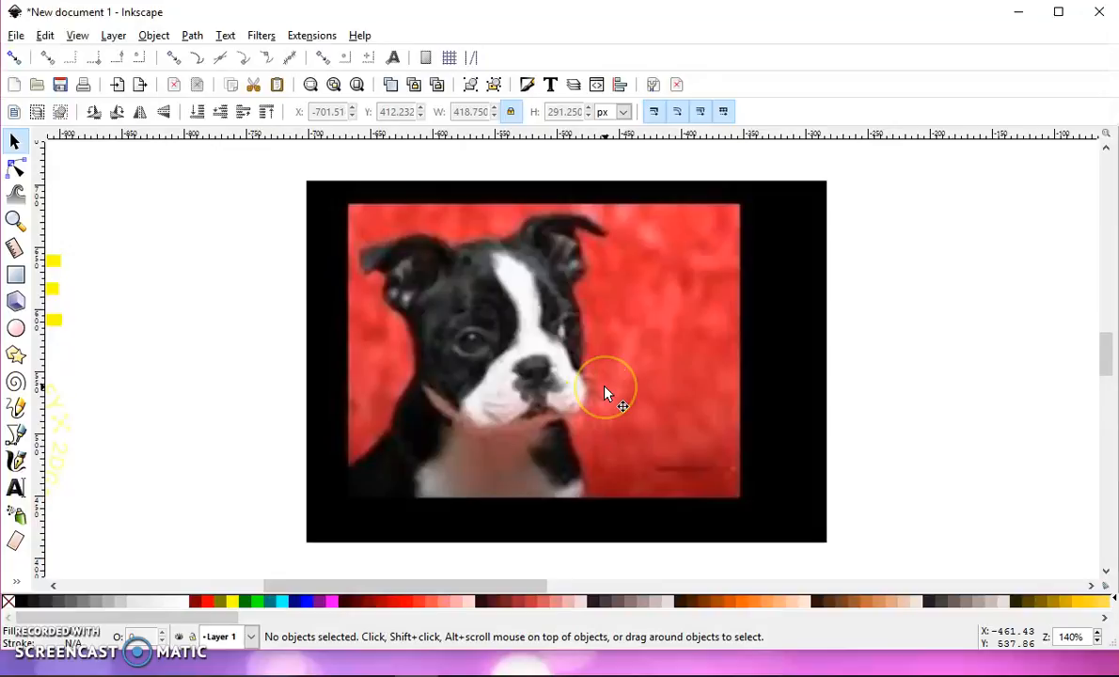
pyautogui.moveTo(489, 249)
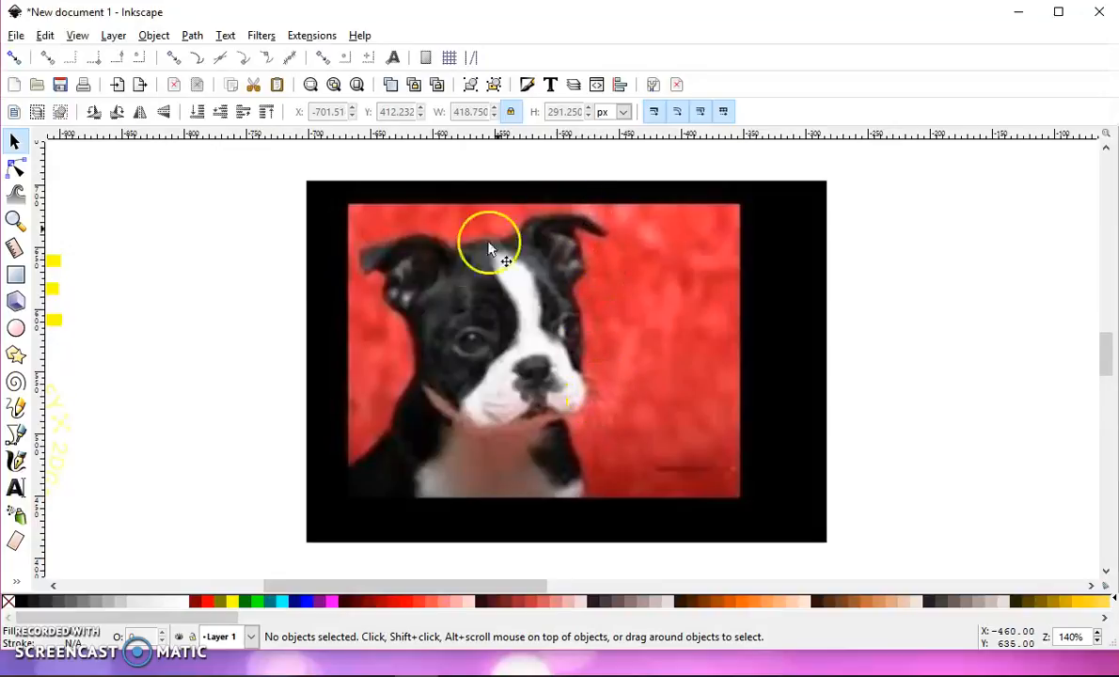
# Step: Remove the intro title text and puppy photo so only a blank page shows
pyautogui.click(505, 259)
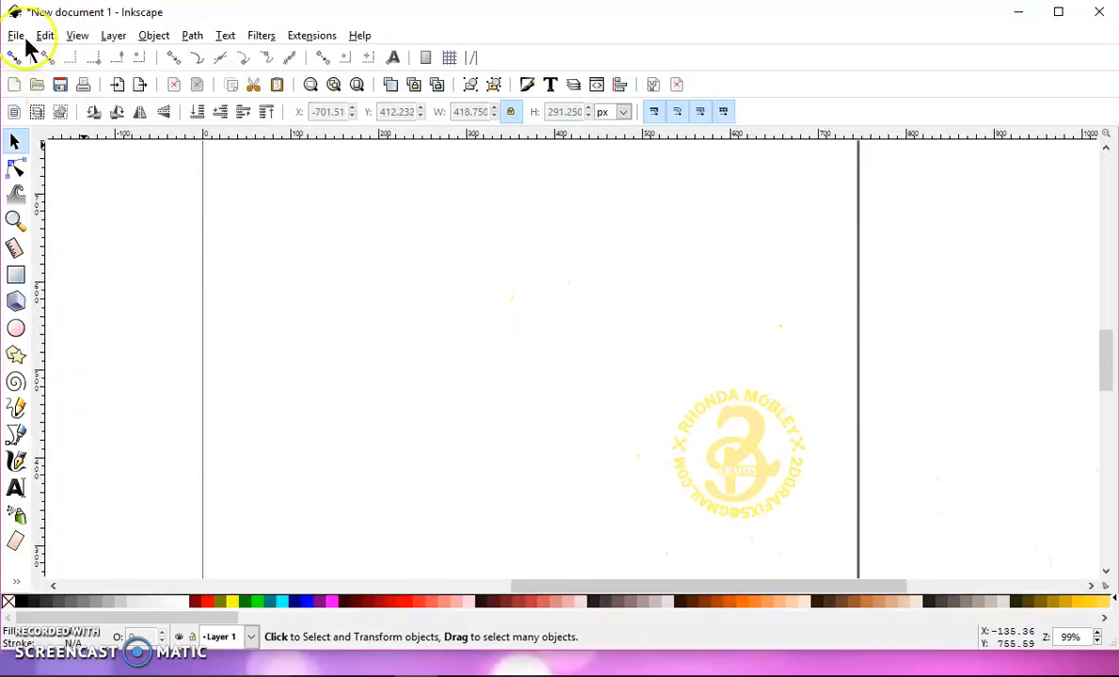
# Step: Import the boston-terrie photo as an embedded image and set size units to inches
pyautogui.click(14, 34)
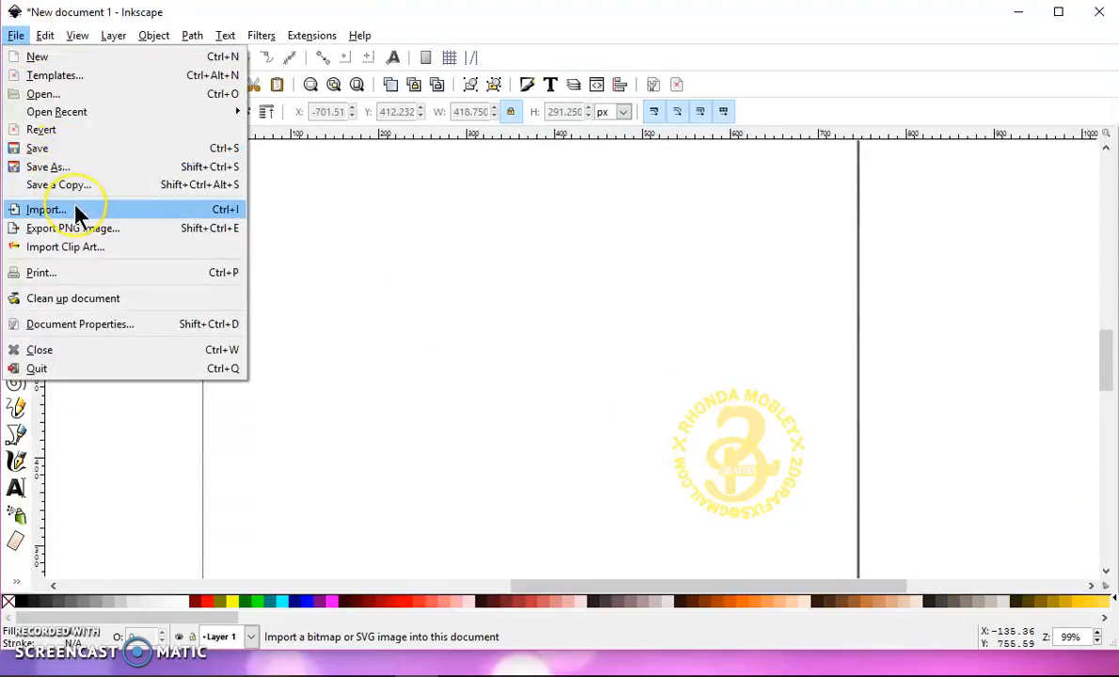
pyautogui.click(45, 209)
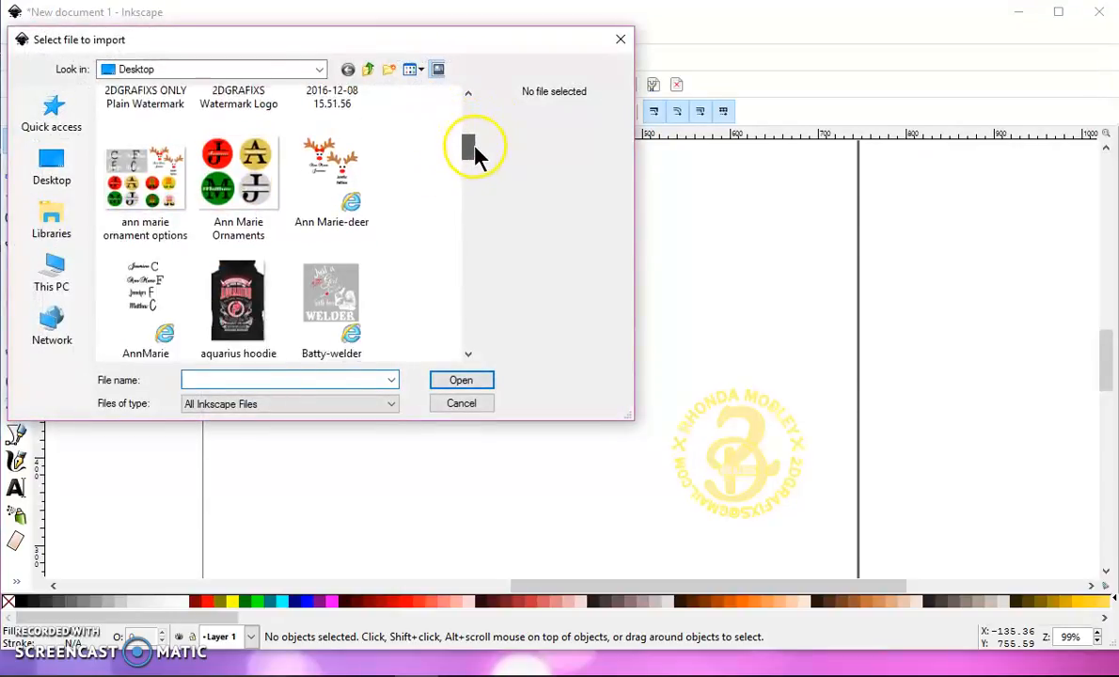
pyautogui.scroll(-3)
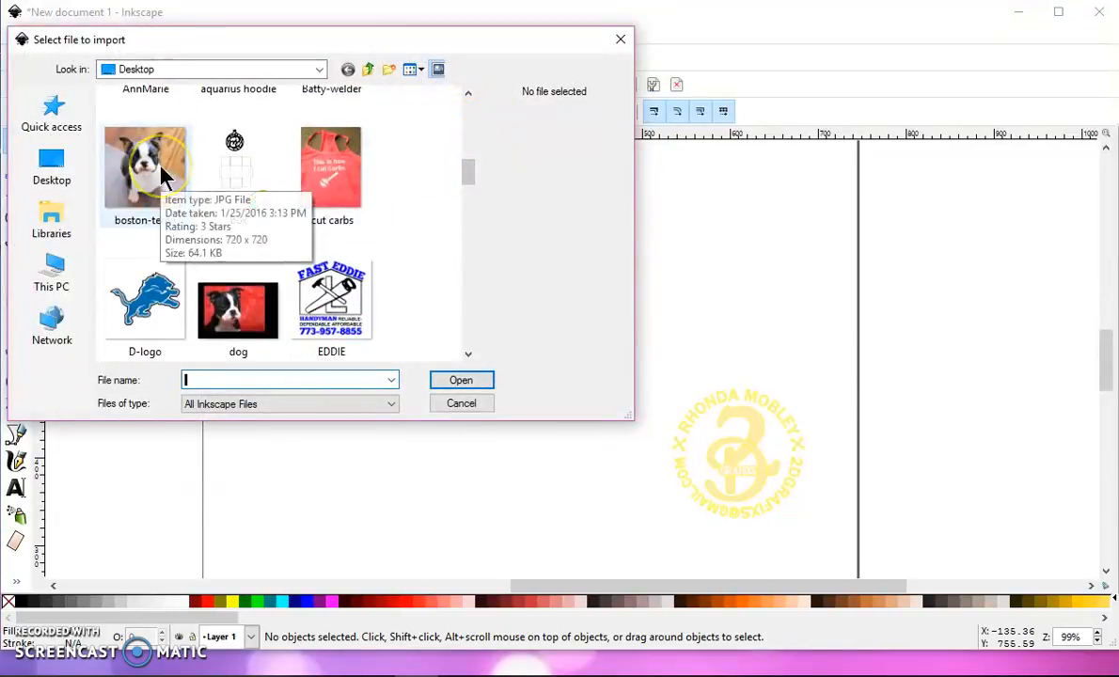
pyautogui.click(144, 166)
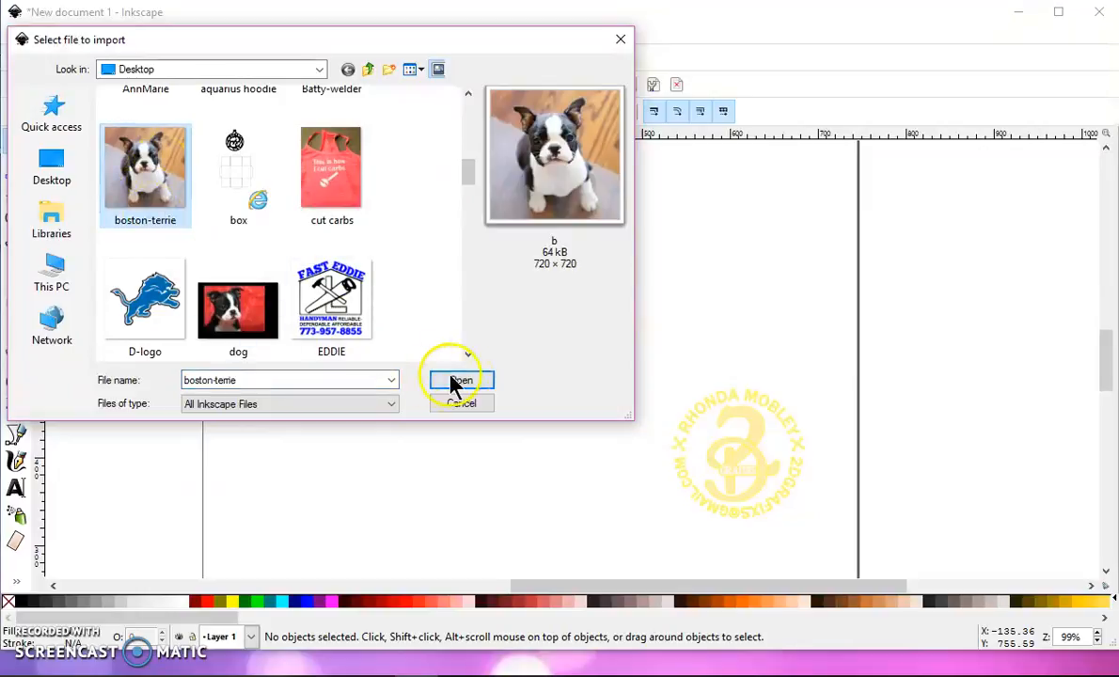
pyautogui.click(458, 380)
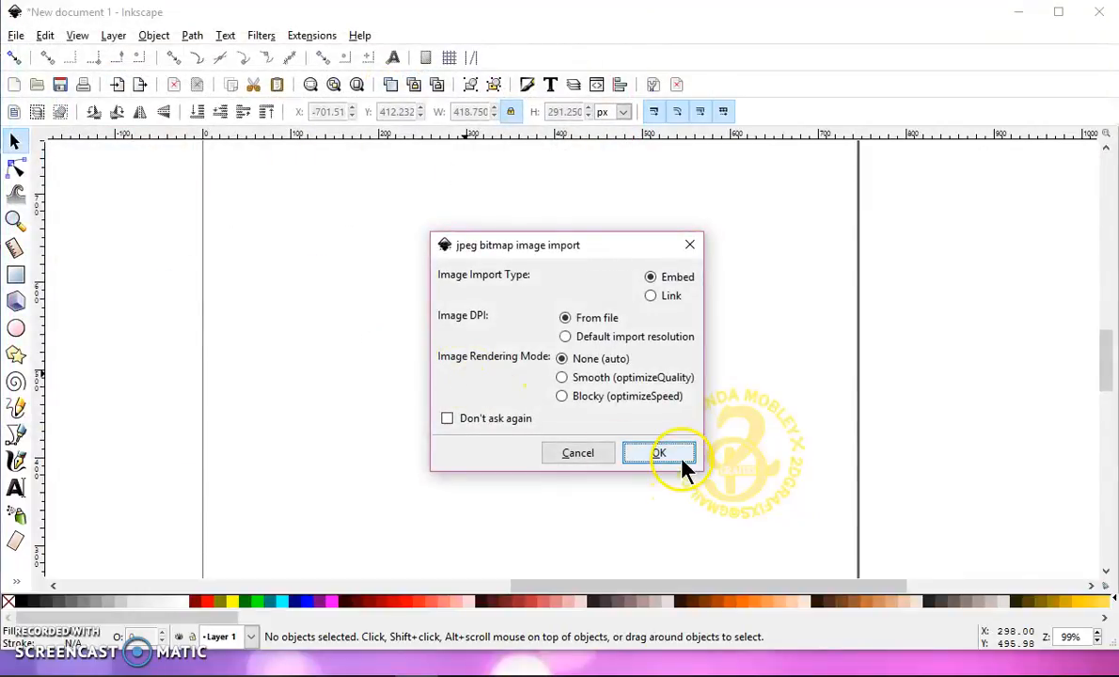
pyautogui.click(660, 453)
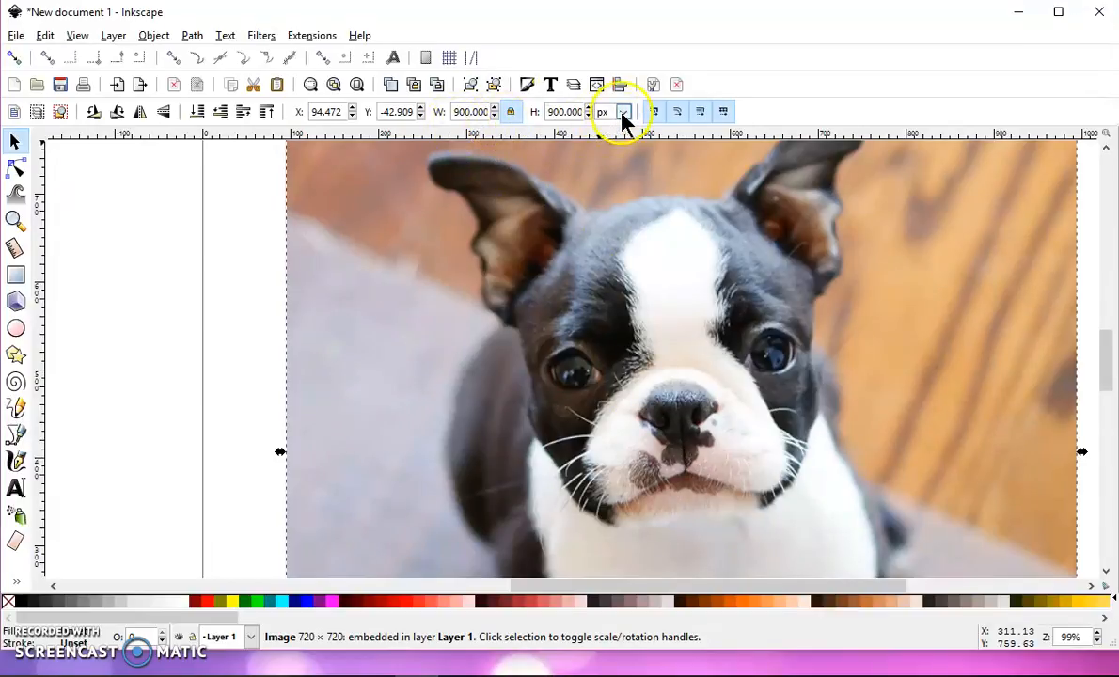
pyautogui.click(624, 111)
pyautogui.write('5.000')
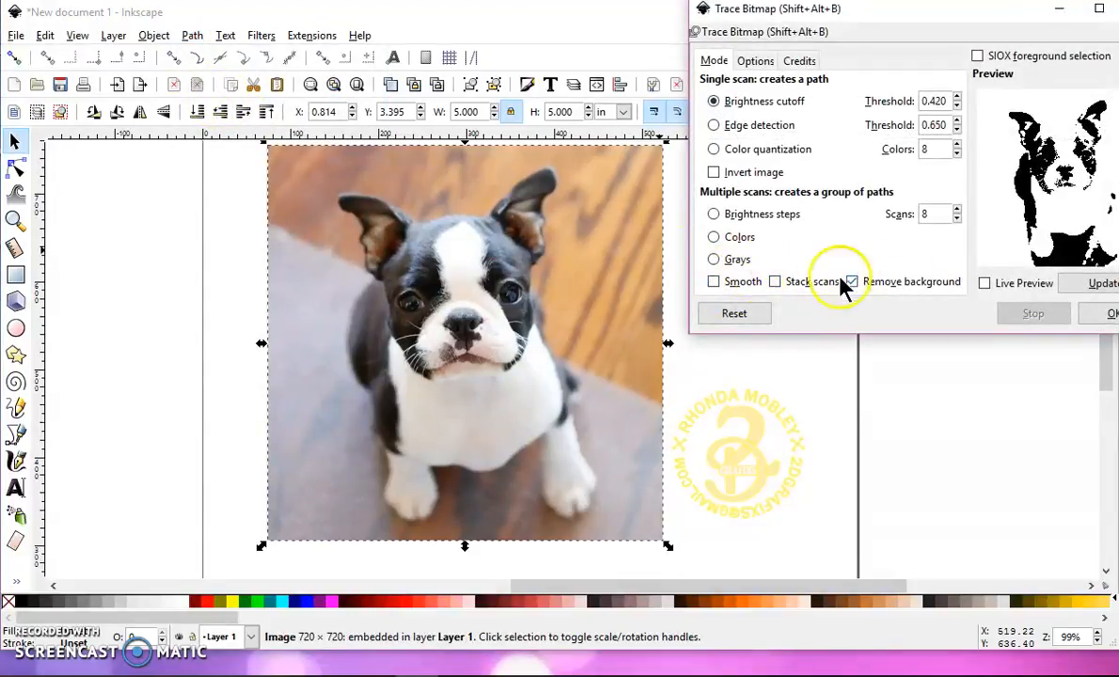
# Step: Trace the photo with Brightness cutoff, background removal and threshold 0.420 into a path
pyautogui.click(714, 281)
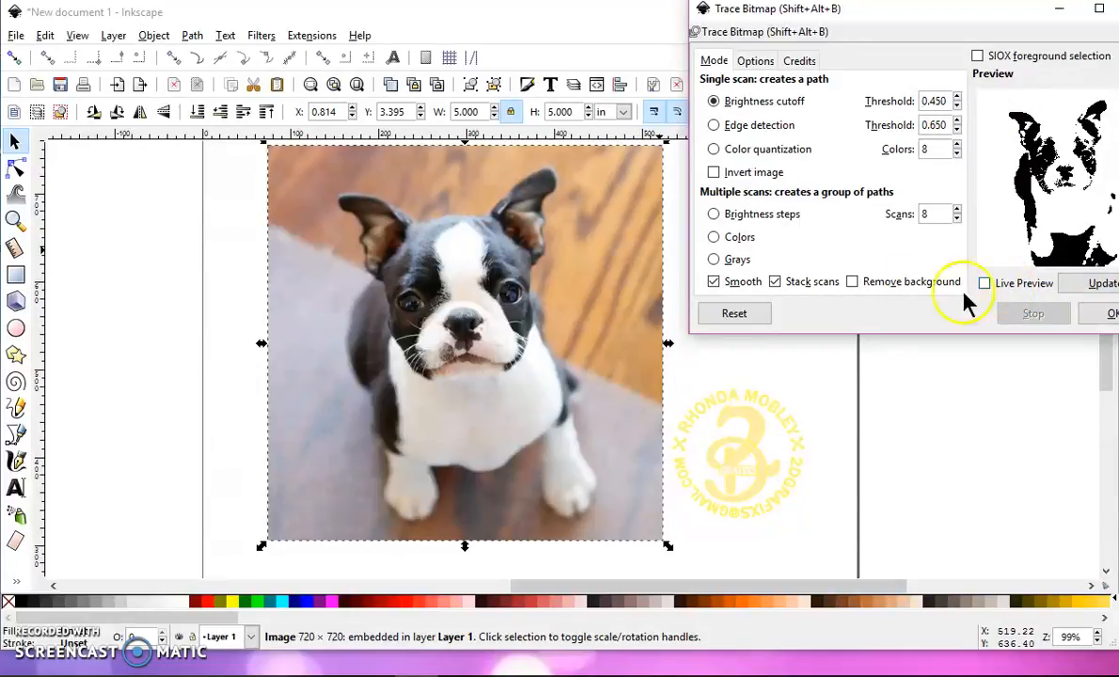
pyautogui.click(775, 281)
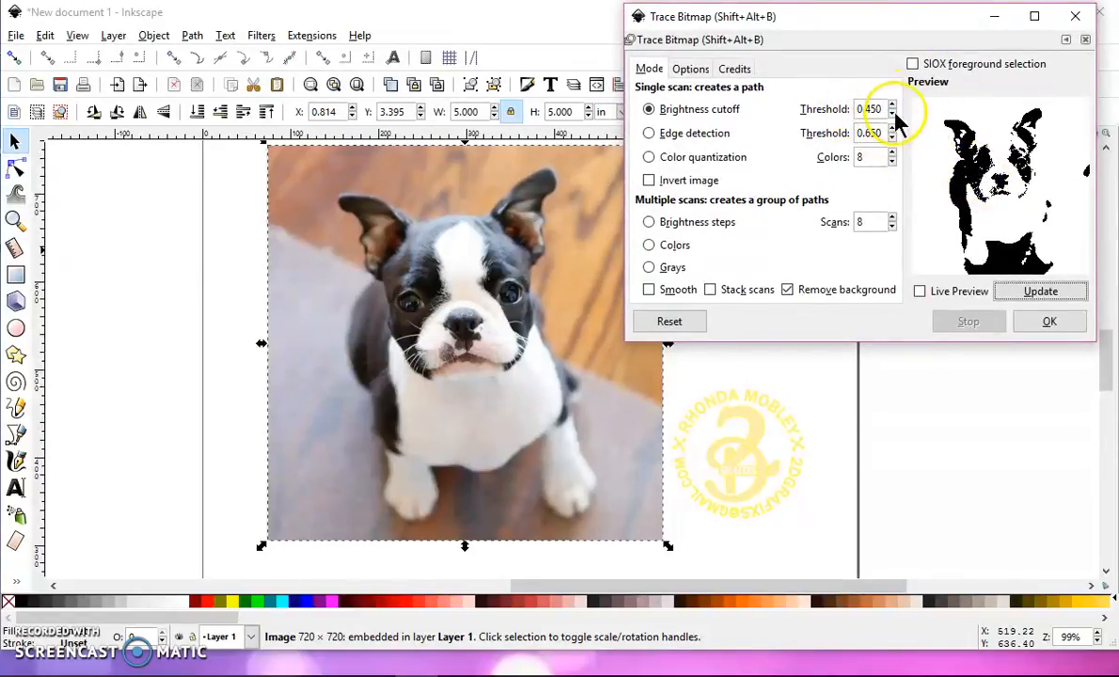
pyautogui.click(1041, 290)
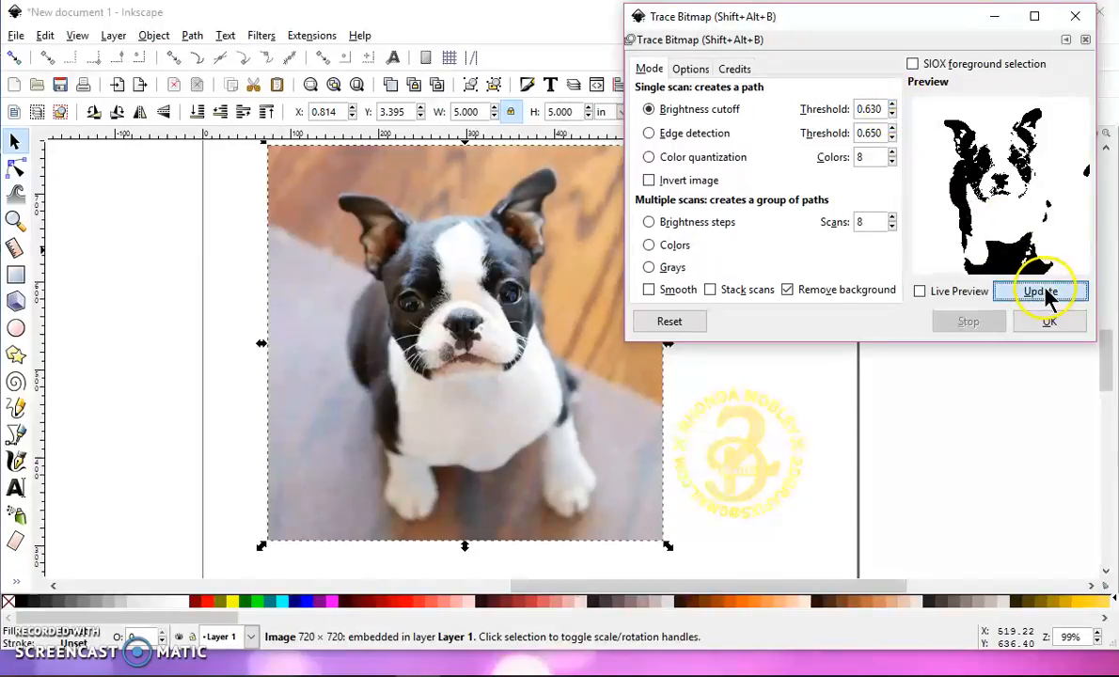
pyautogui.click(899, 104)
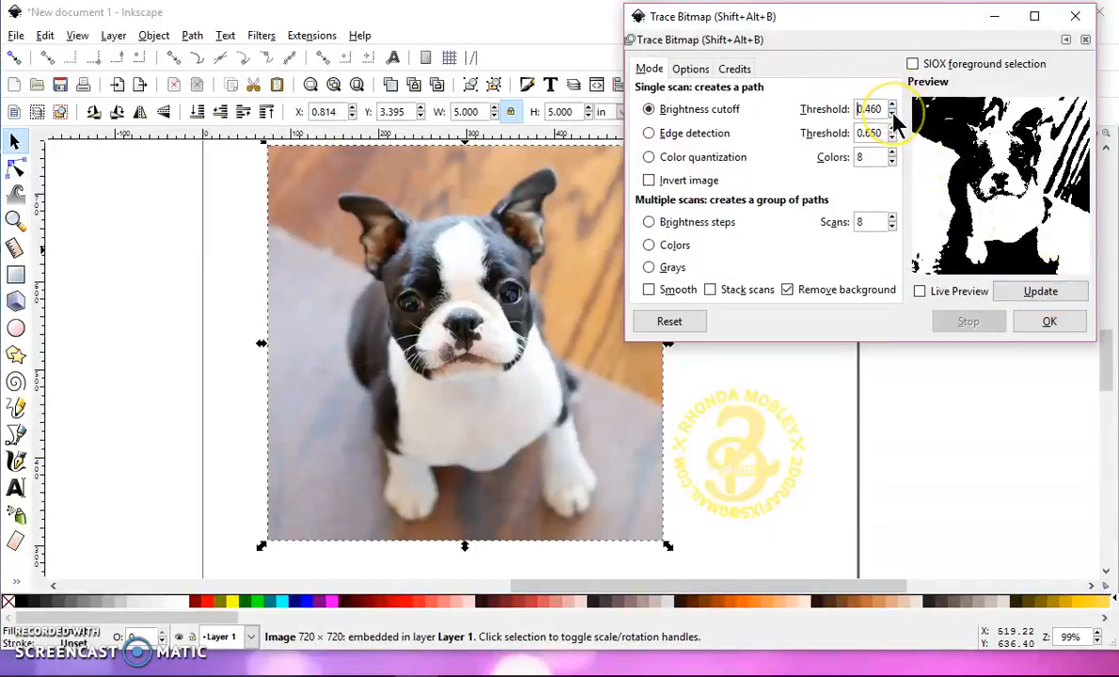
pyautogui.click(890, 115)
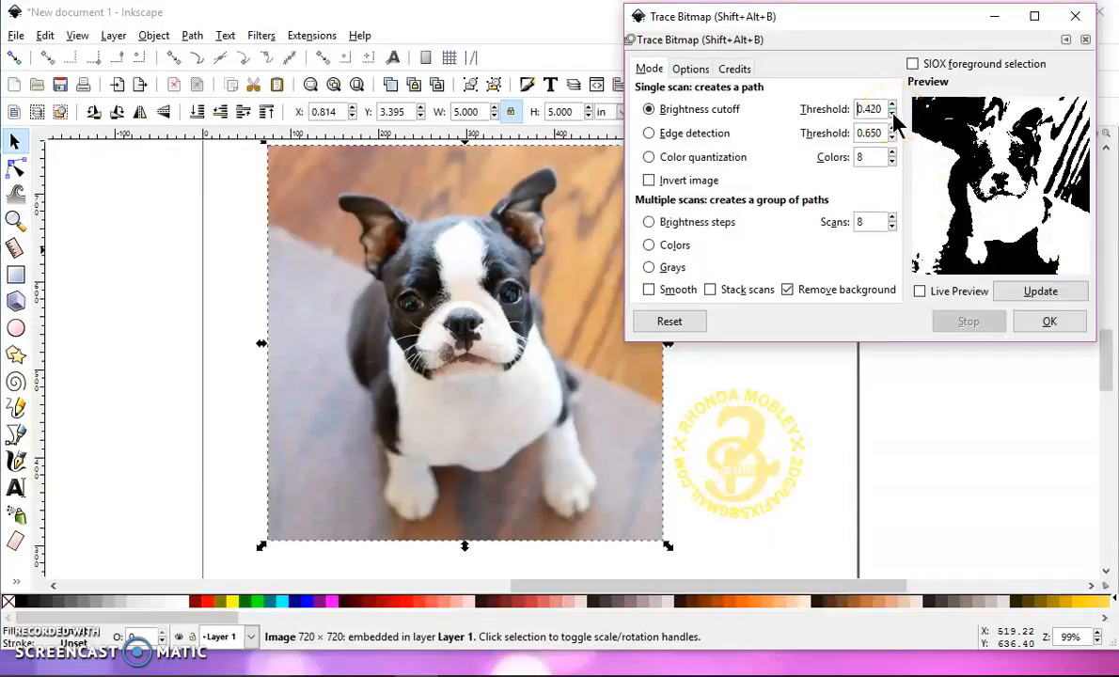
pyautogui.click(1041, 290)
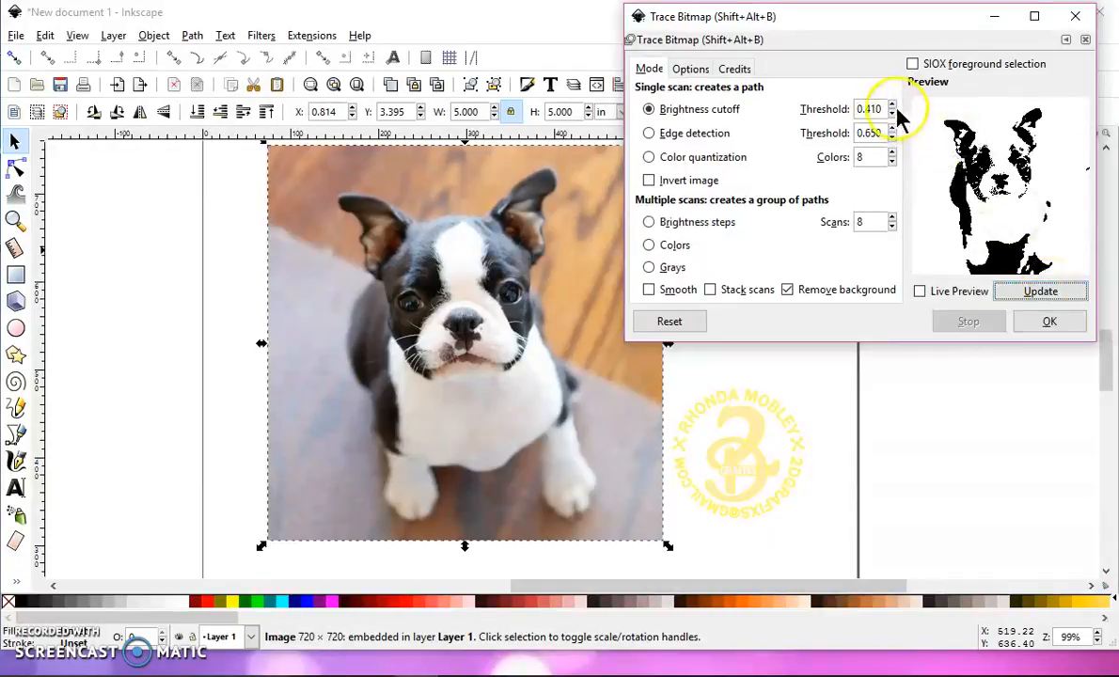
pyautogui.click(884, 105)
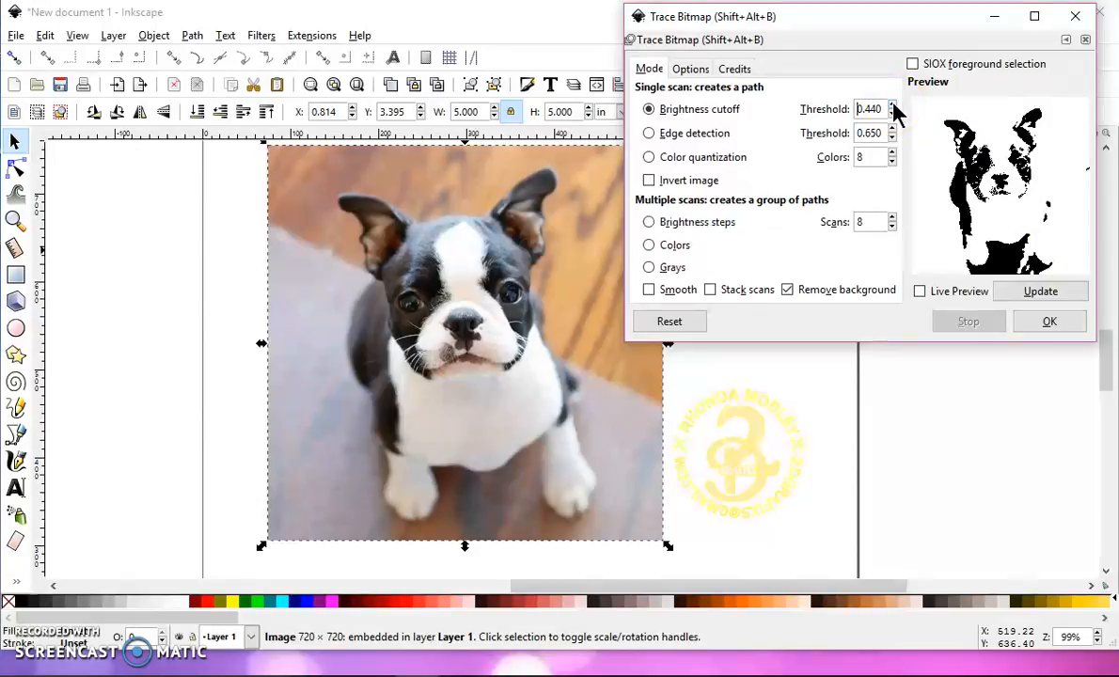
pyautogui.click(1042, 291)
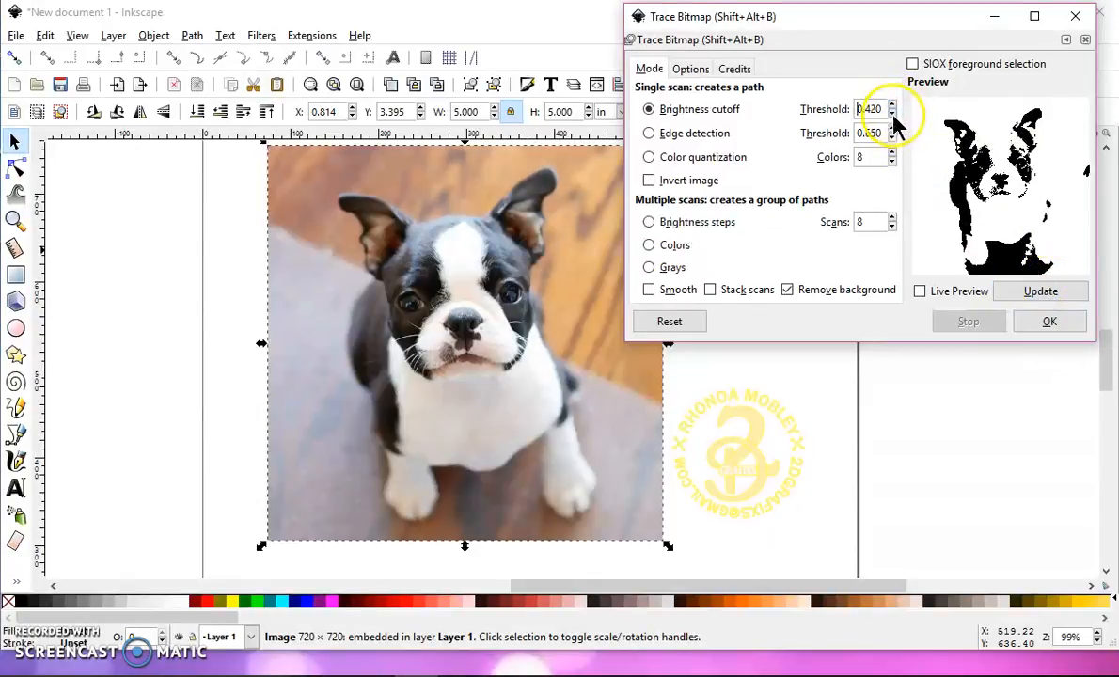
pyautogui.click(1041, 291)
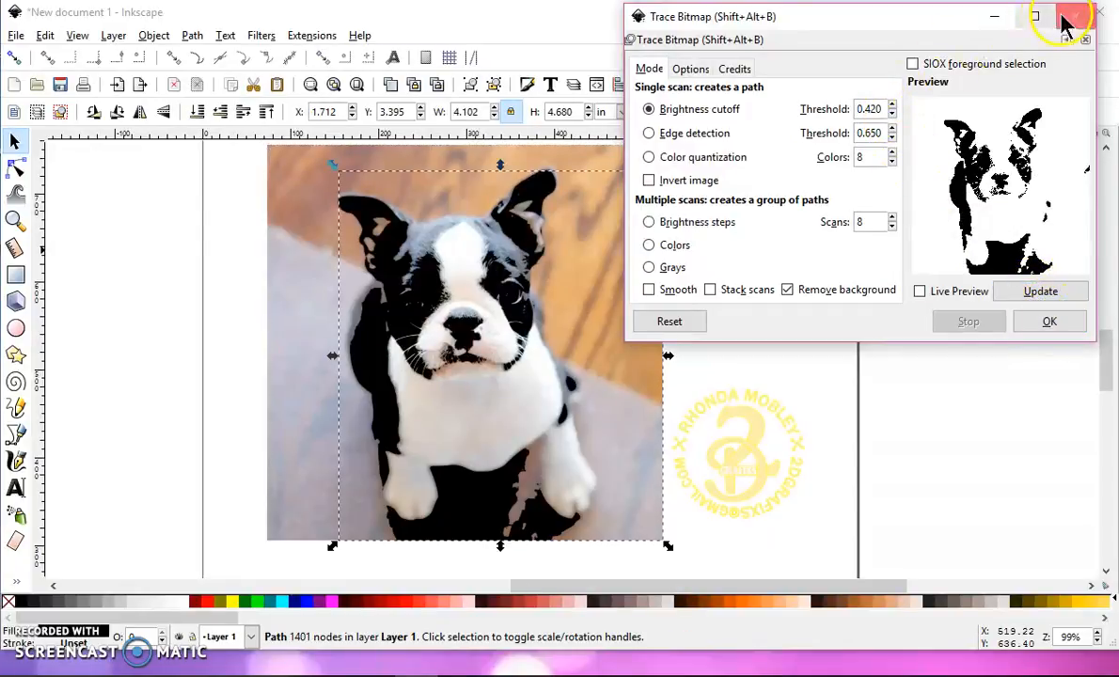
# Step: Close Trace Bitmap and reposition the black silhouette on the page, apart from the photo
pyautogui.click(1050, 16)
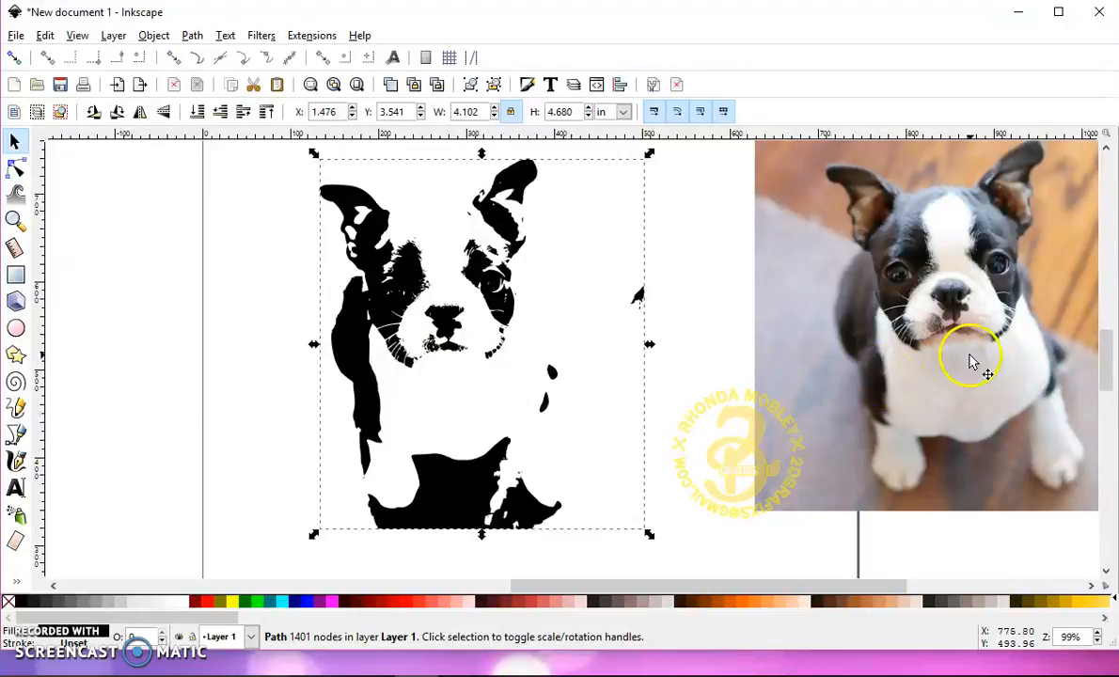
pyautogui.moveTo(645, 360)
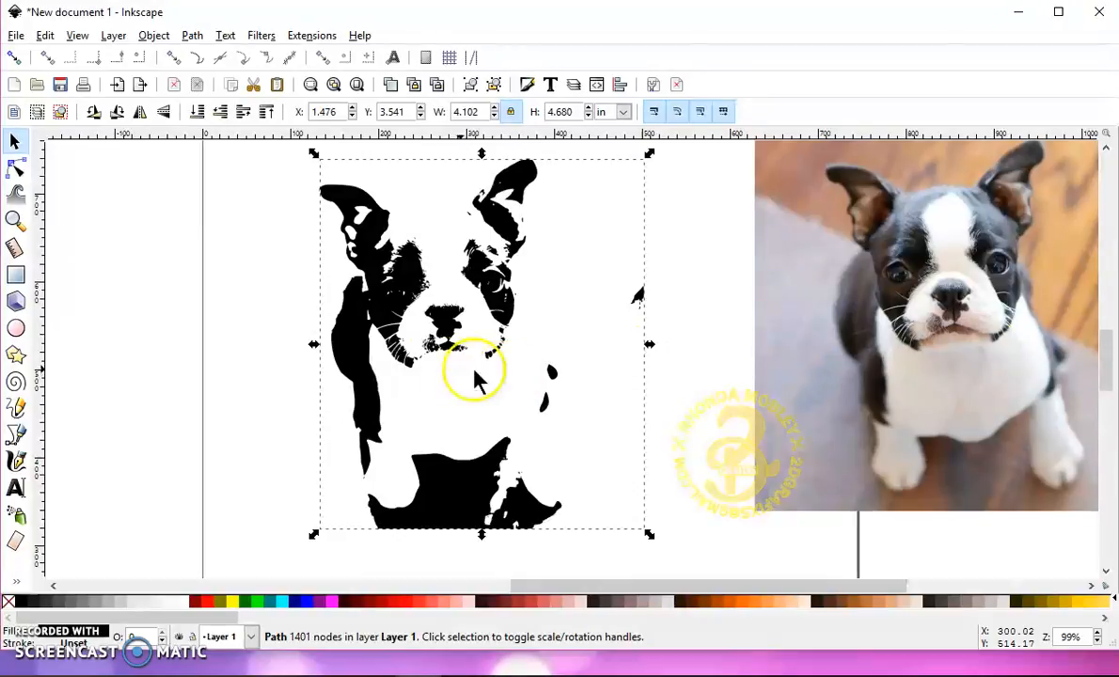
pyautogui.moveTo(475, 376); pyautogui.dragTo(221, 480)
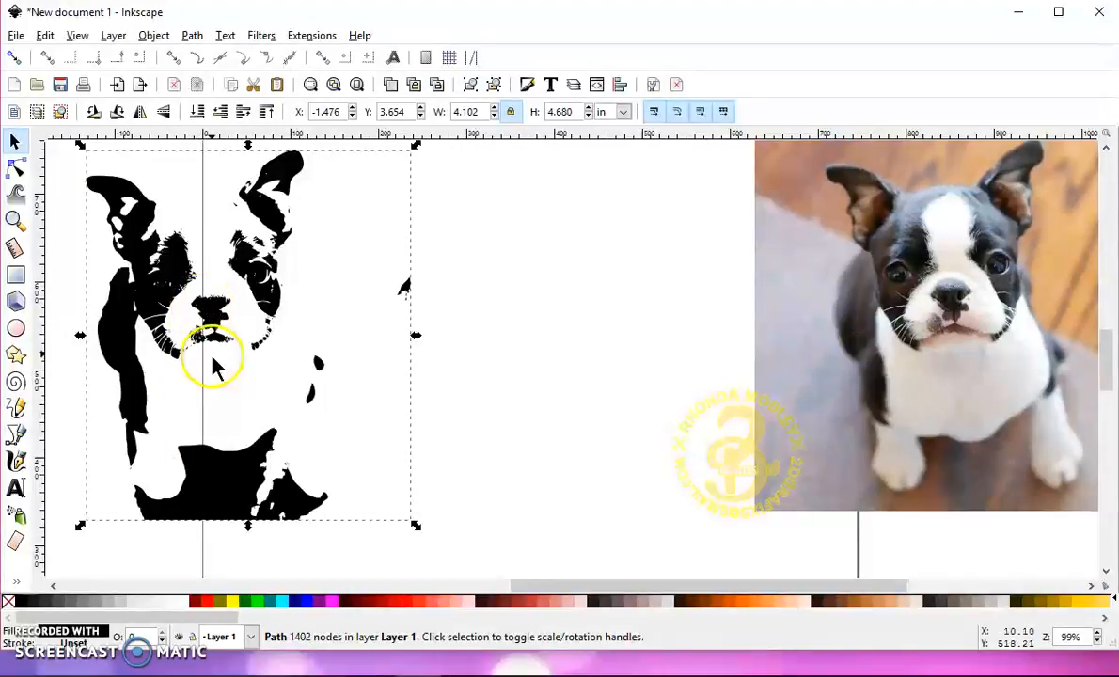
pyautogui.moveTo(212, 362); pyautogui.dragTo(442, 470)
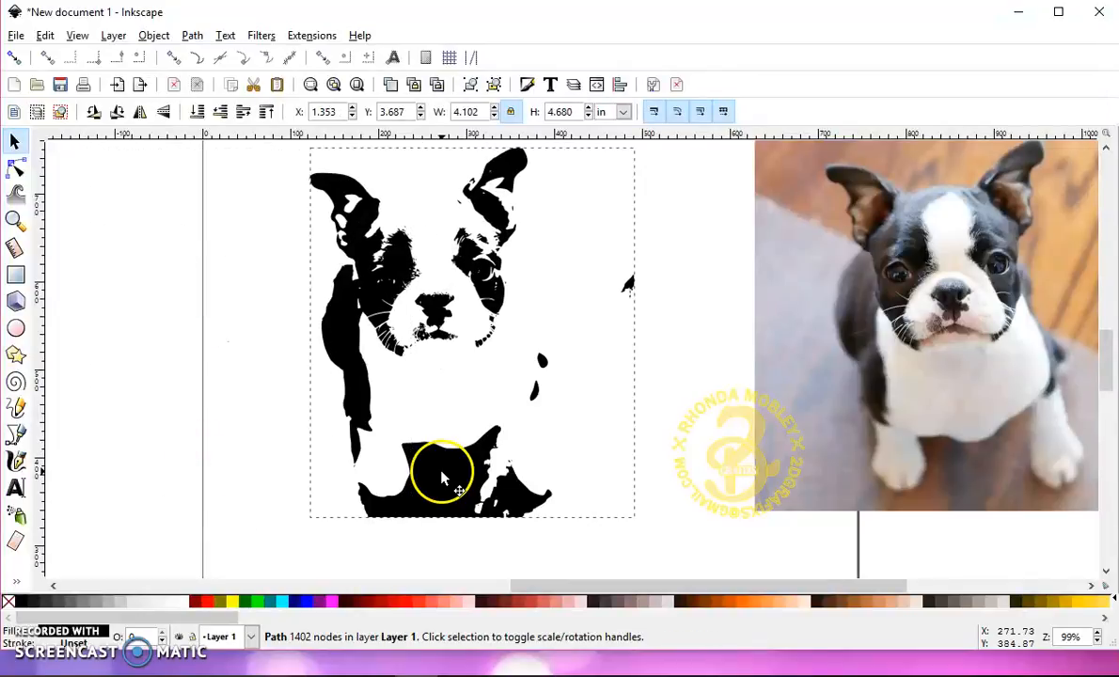
pyautogui.click(442, 470)
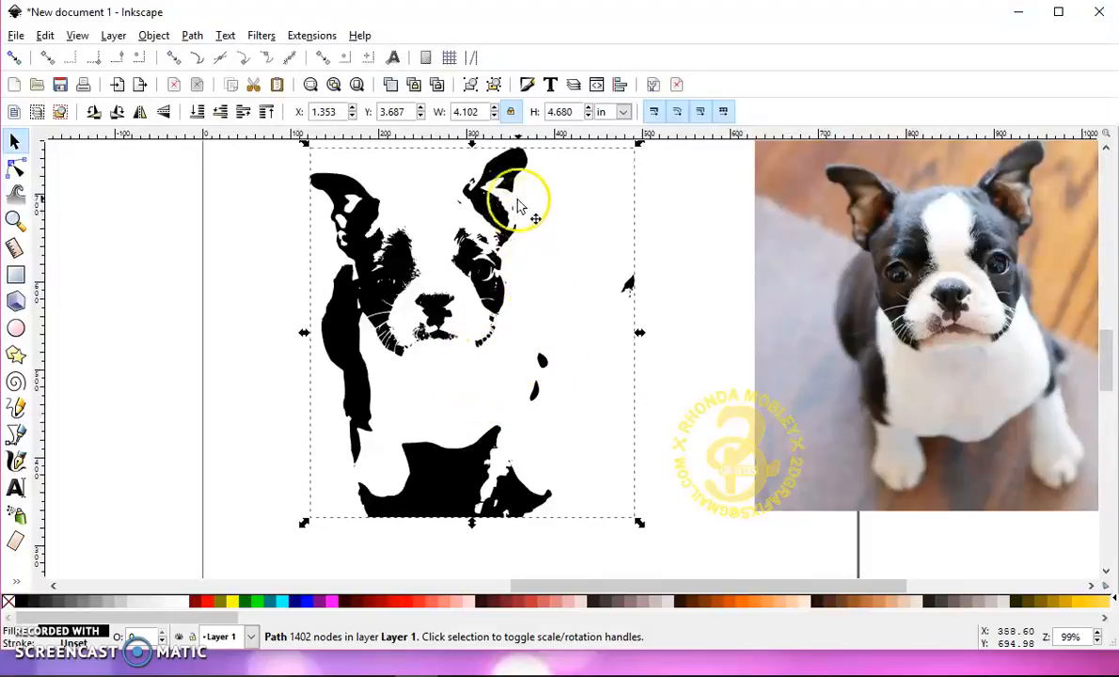
pyautogui.moveTo(541, 377)
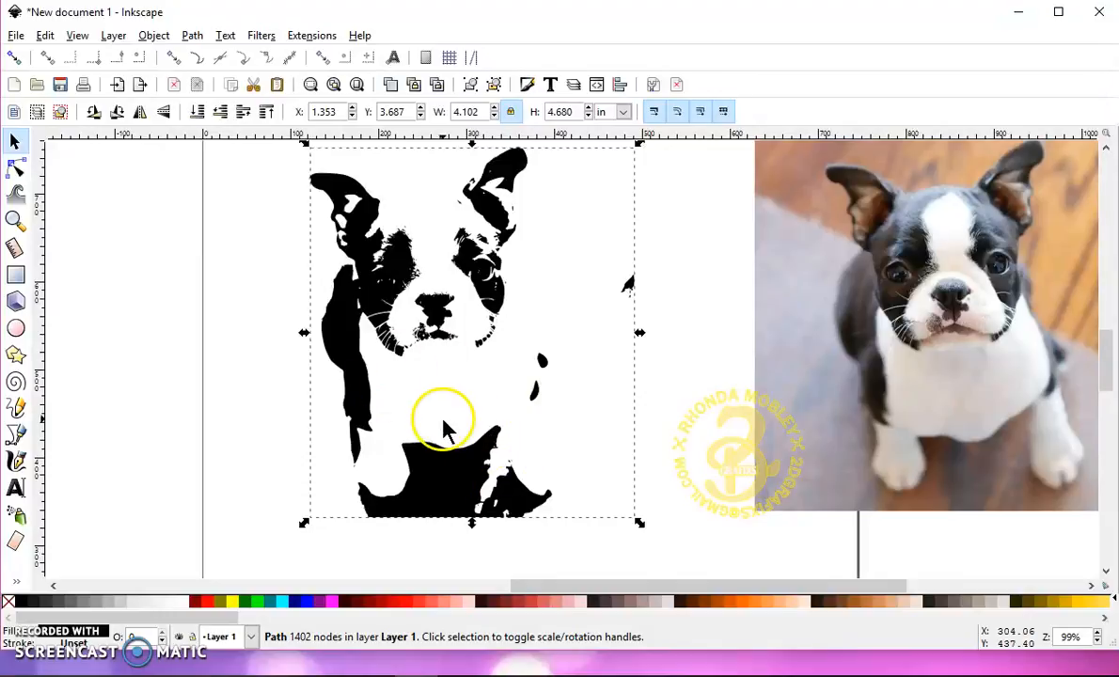
pyautogui.moveTo(489, 399)
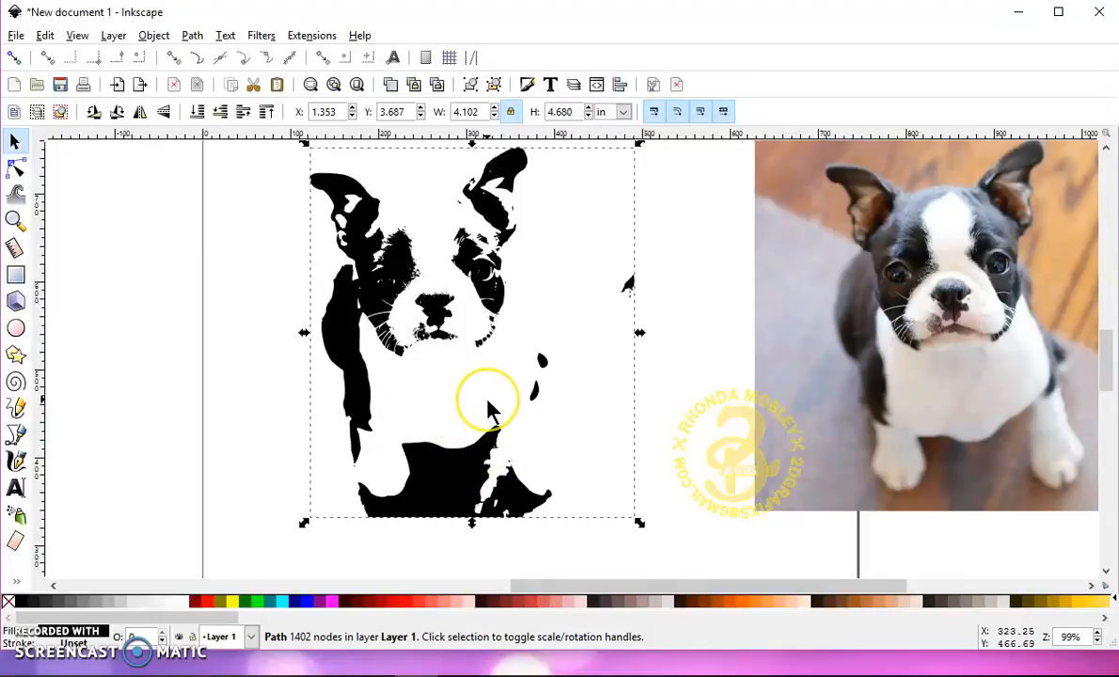
pyautogui.moveTo(365, 494)
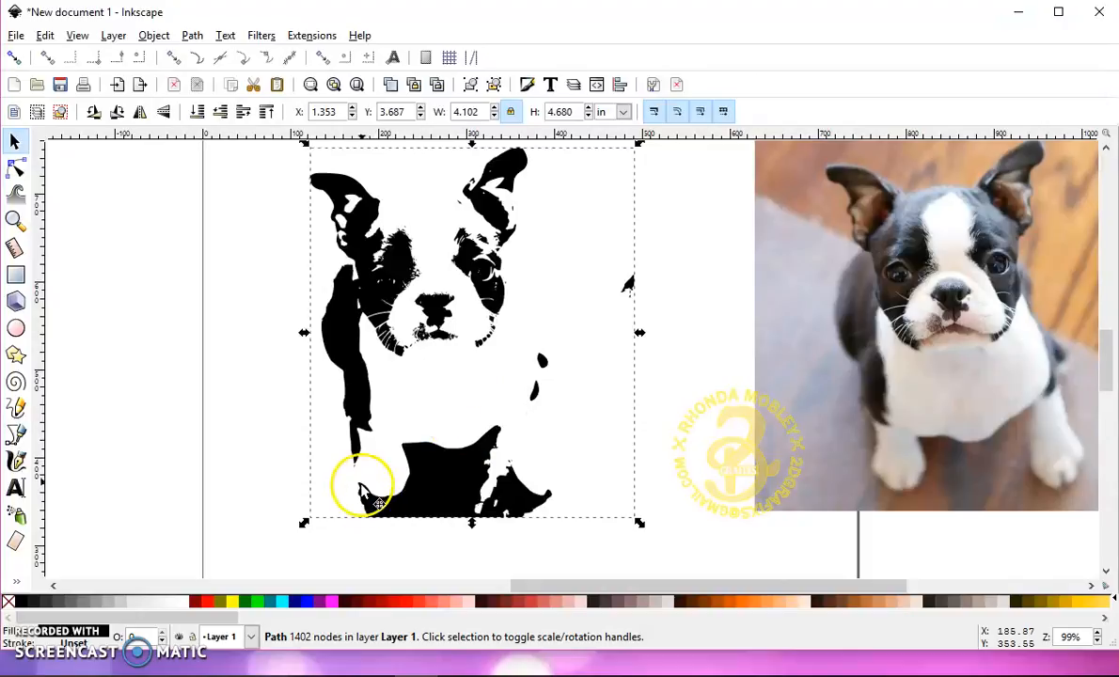
pyautogui.moveTo(515, 489)
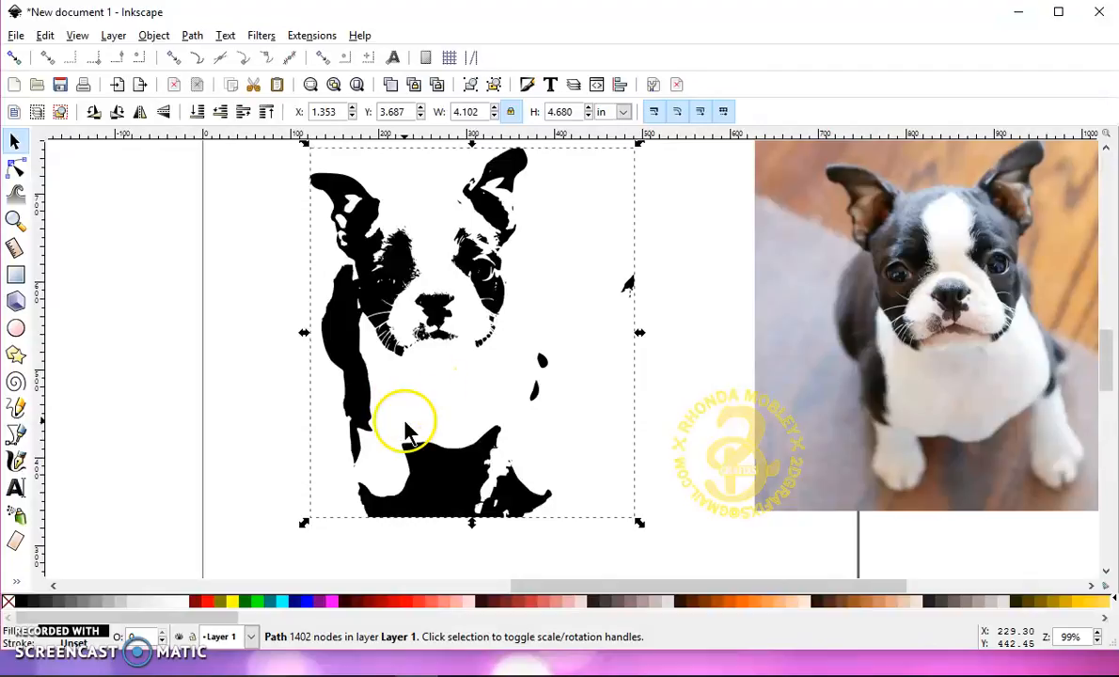
pyautogui.moveTo(354, 200)
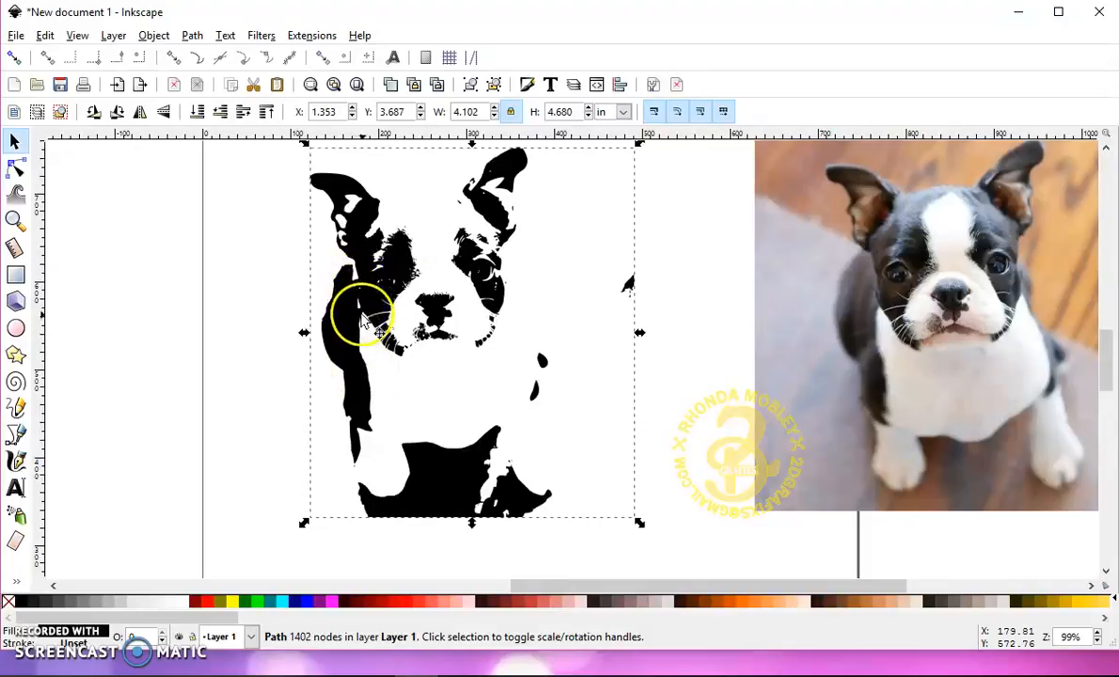
pyautogui.moveTo(366, 324)
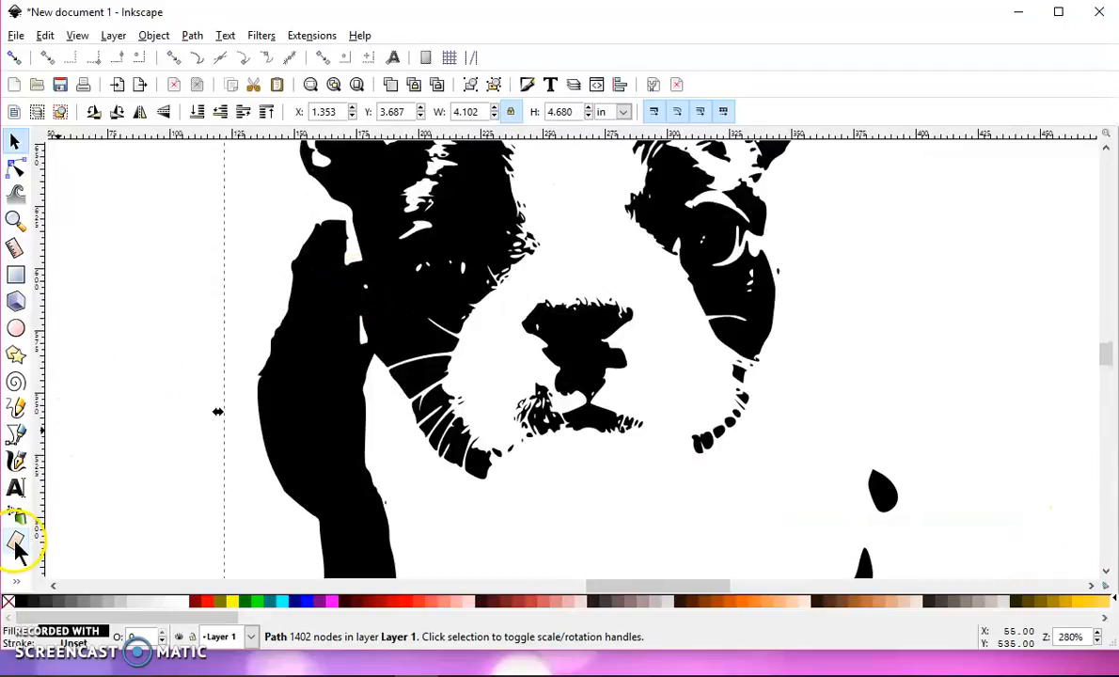
pyautogui.moveTo(16, 536)
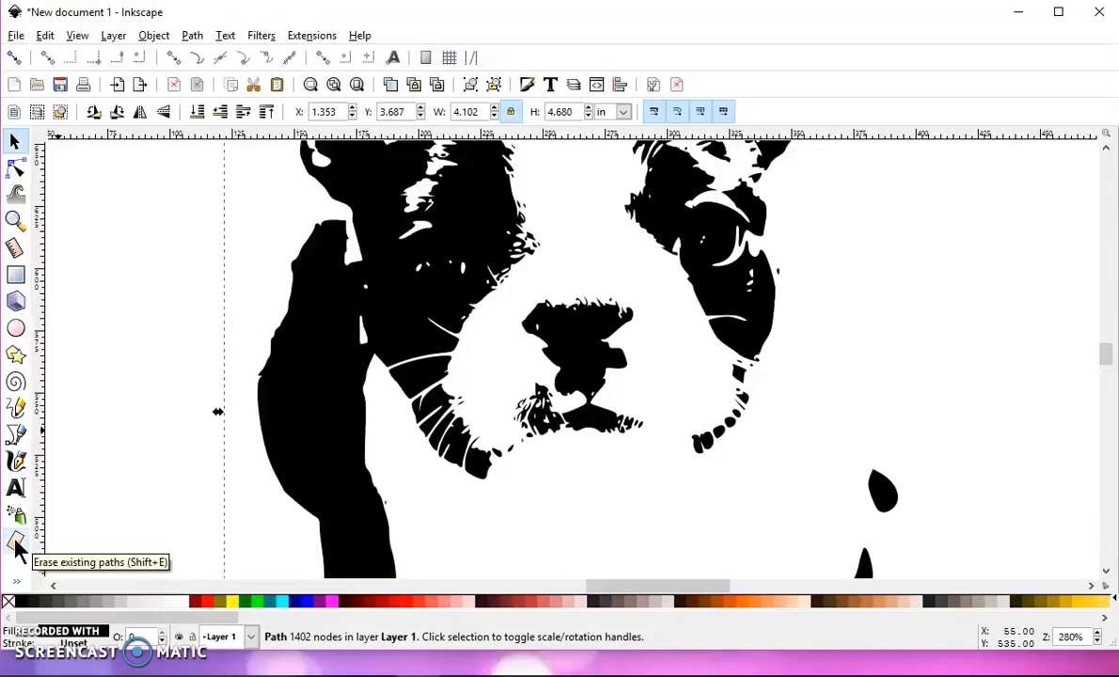
# Step: Erase thin cuts separating the cheek, left ear, eye area and chest from the face
pyautogui.click(16, 538)
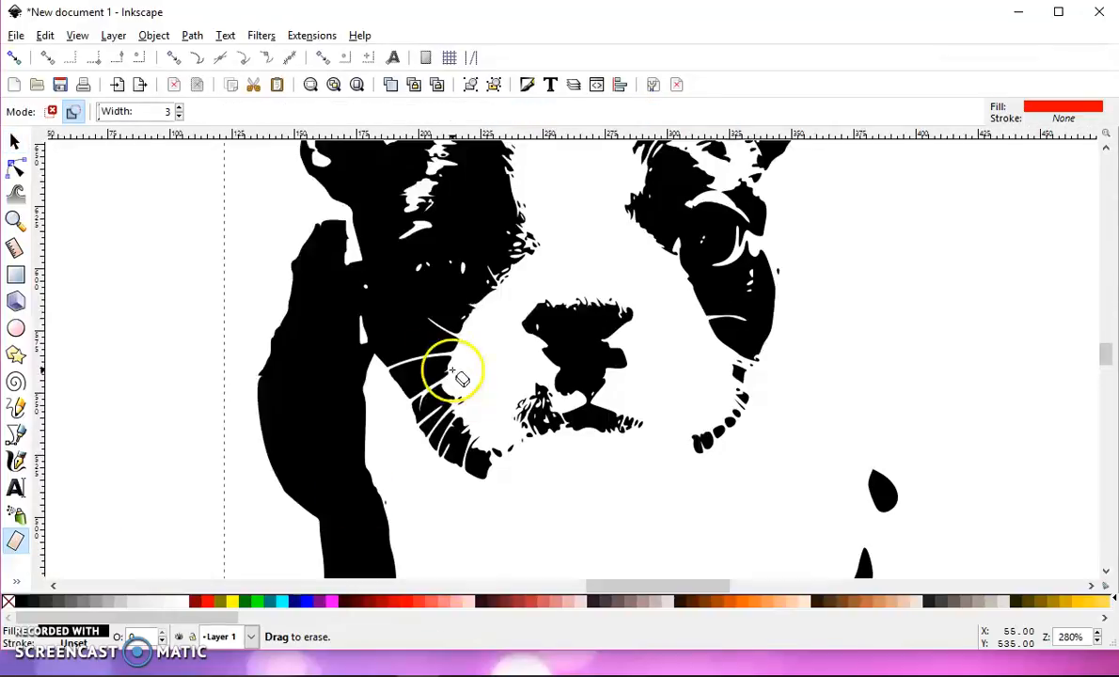
pyautogui.moveTo(451, 367); pyautogui.dragTo(367, 324)
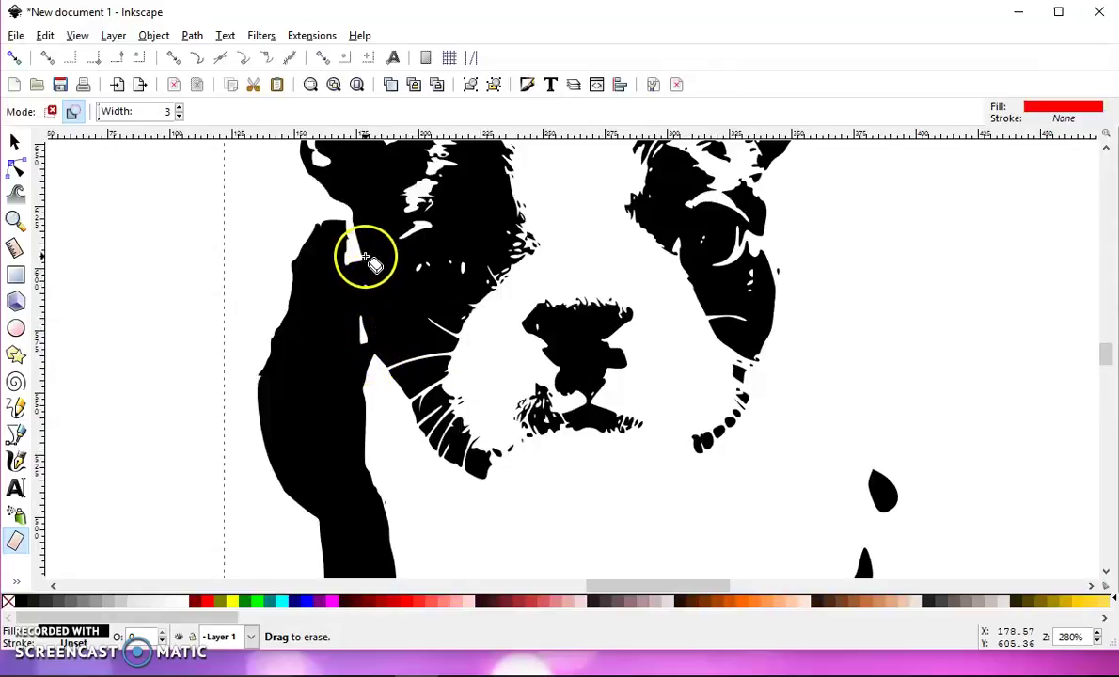
pyautogui.moveTo(360, 256)
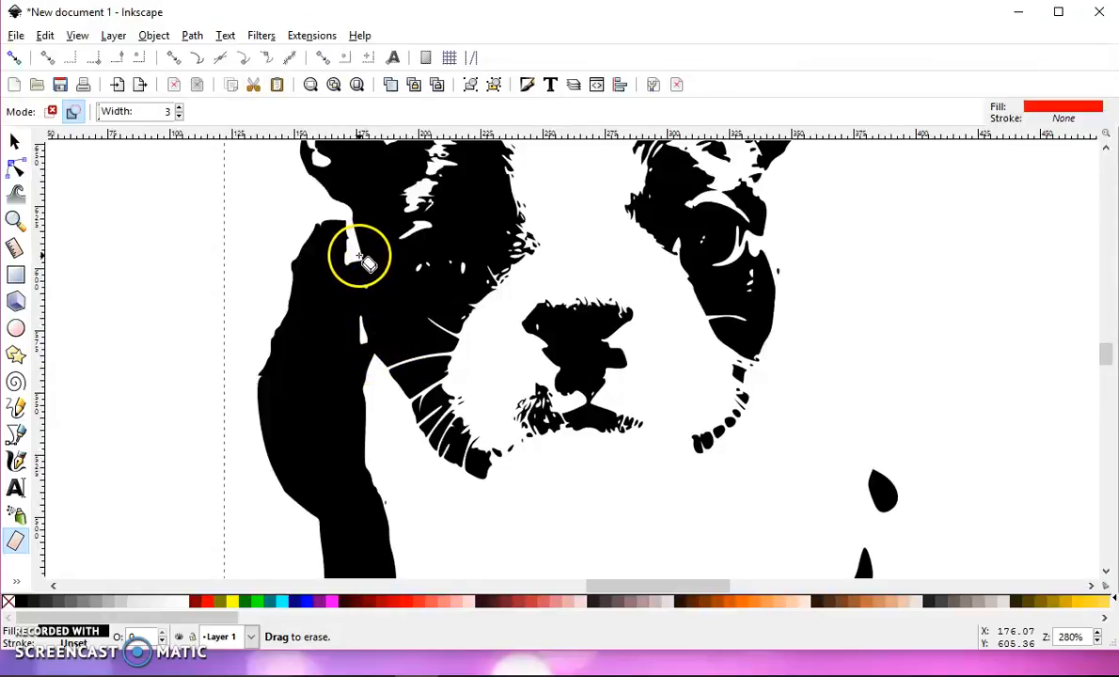
pyautogui.moveTo(360, 254); pyautogui.dragTo(366, 353)
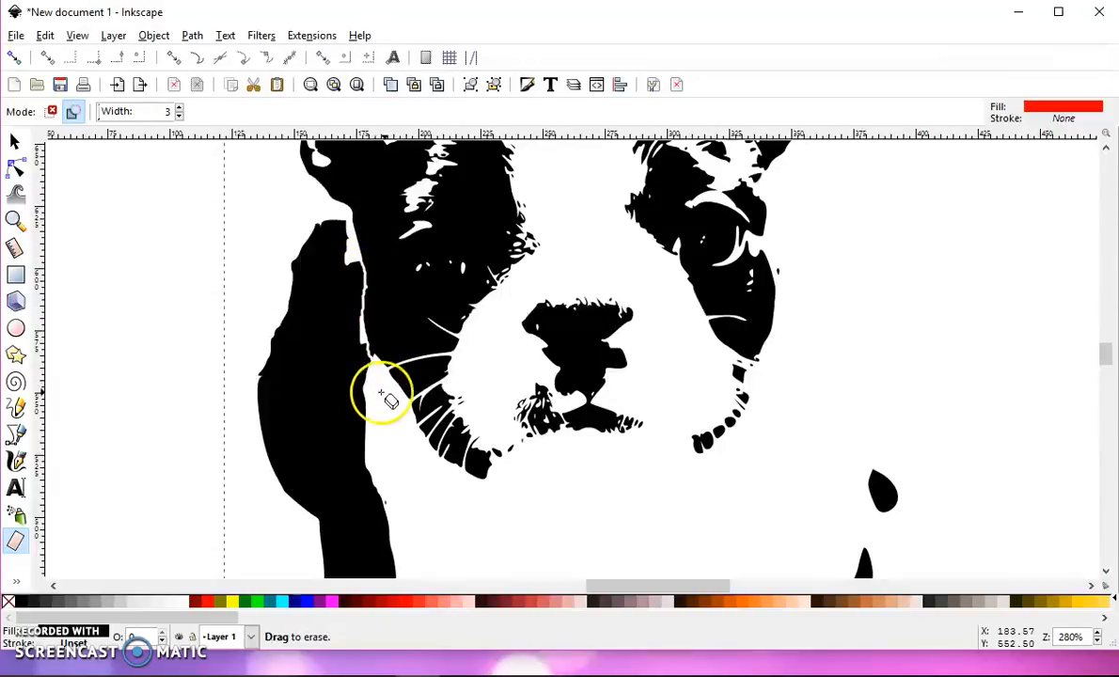
pyautogui.moveTo(383, 393); pyautogui.dragTo(370, 299)
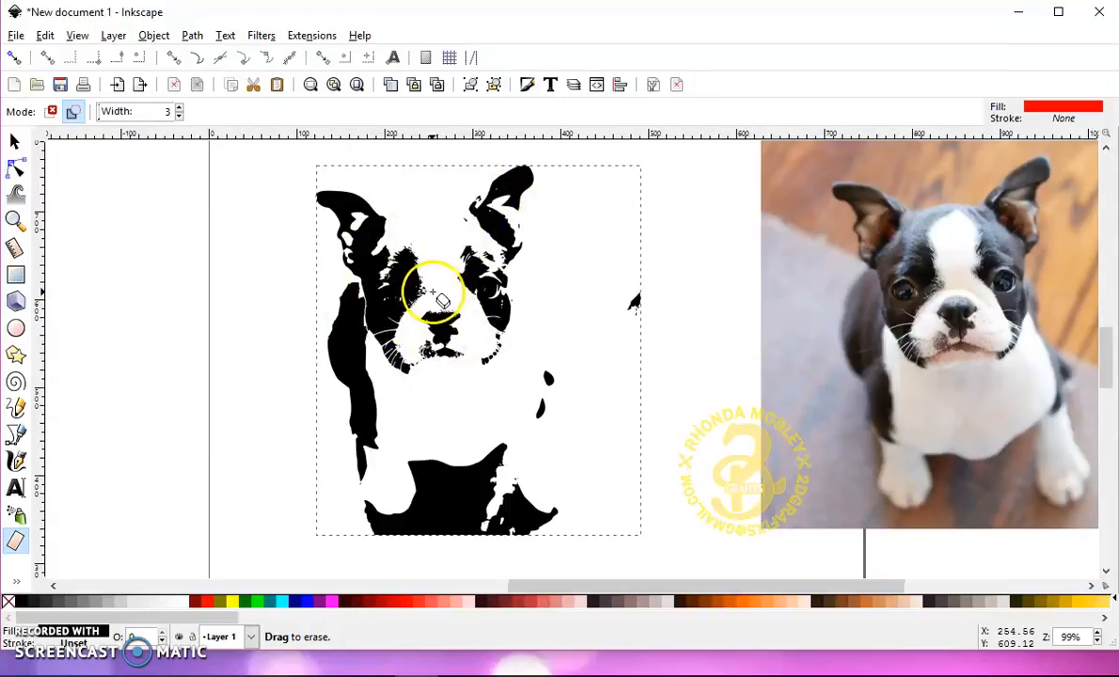
pyautogui.moveTo(434, 297); pyautogui.dragTo(409, 325)
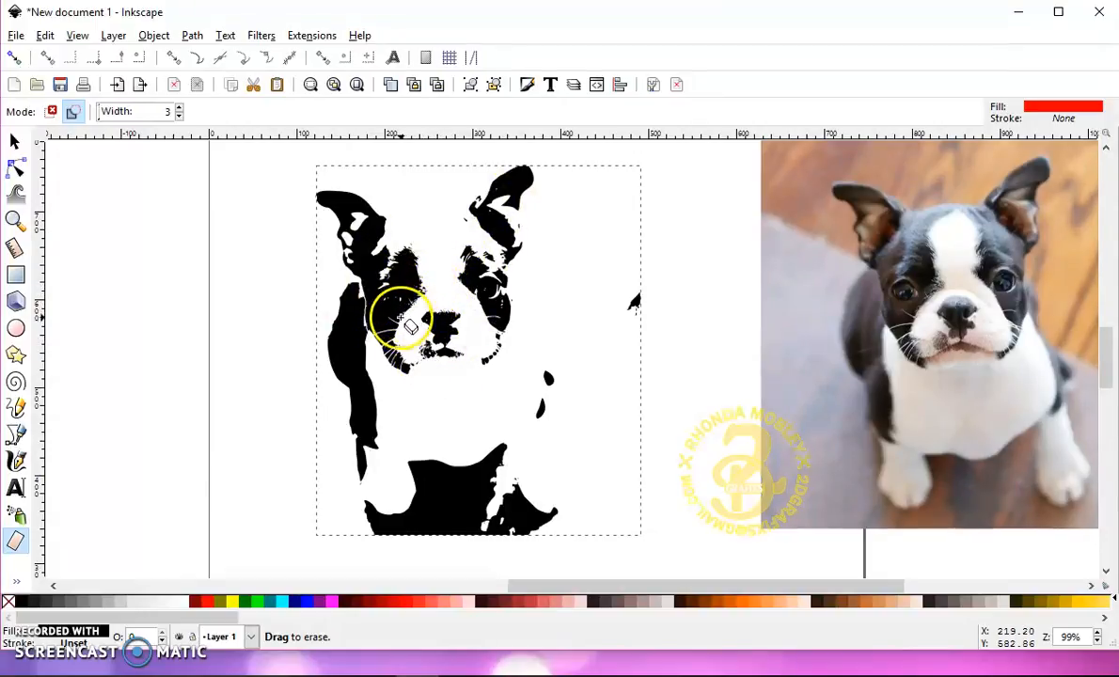
pyautogui.moveTo(411, 325); pyautogui.dragTo(383, 383)
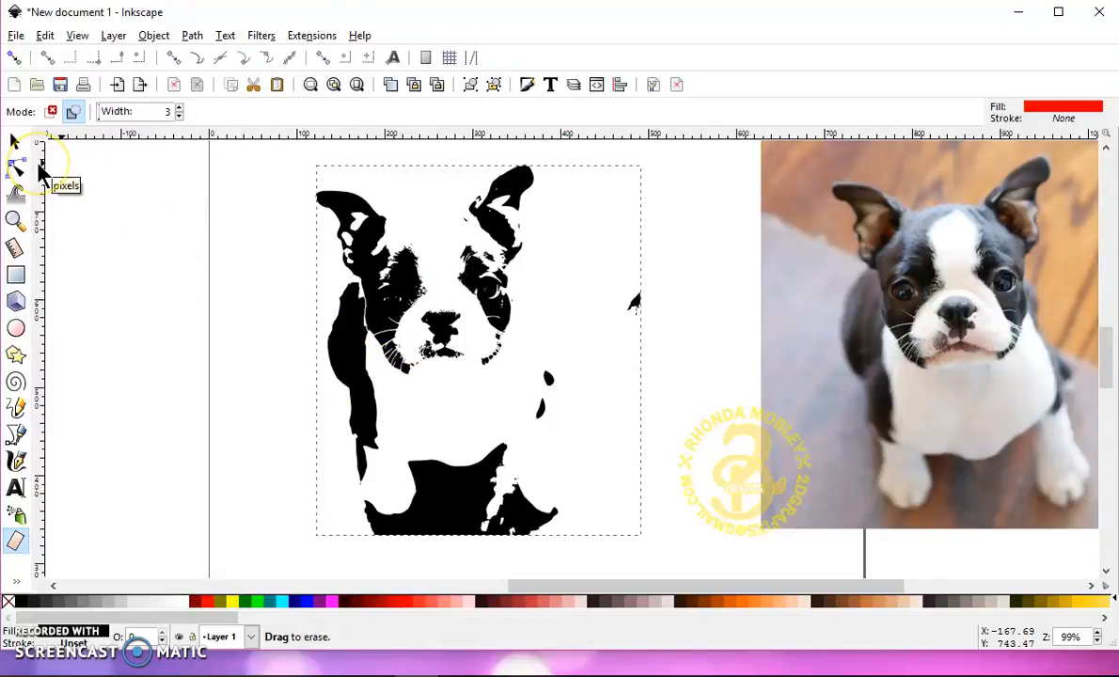
pyautogui.moveTo(16, 170)
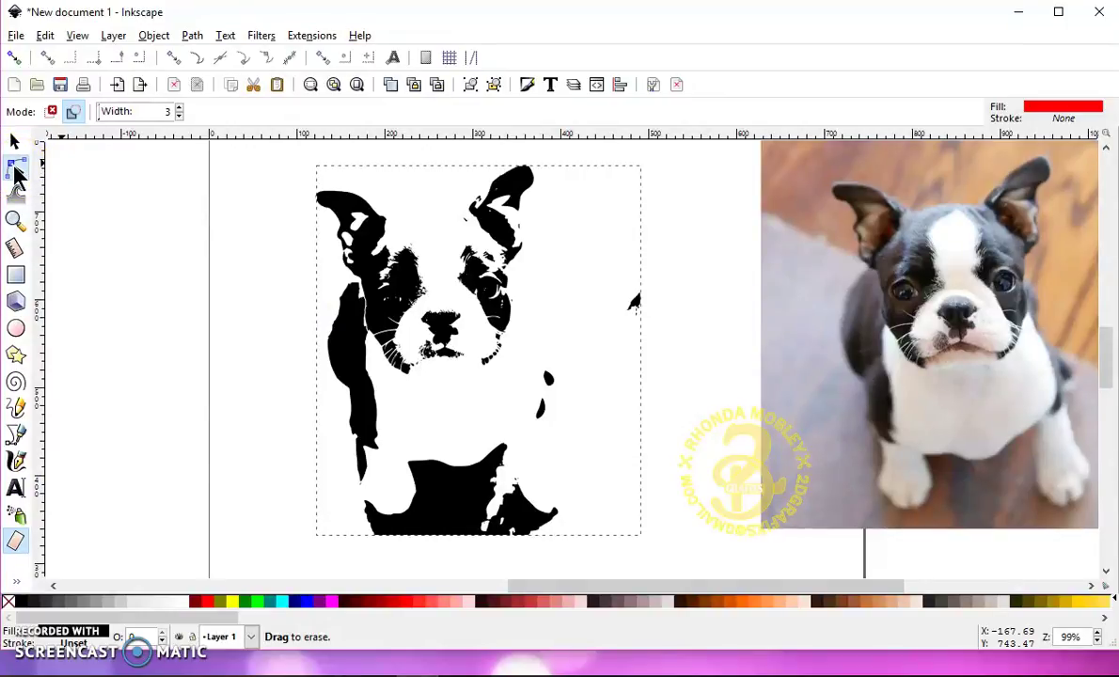
# Step: Select and remove nodes of the stray flecks, chest shape and left side strip
pyautogui.click(16, 166)
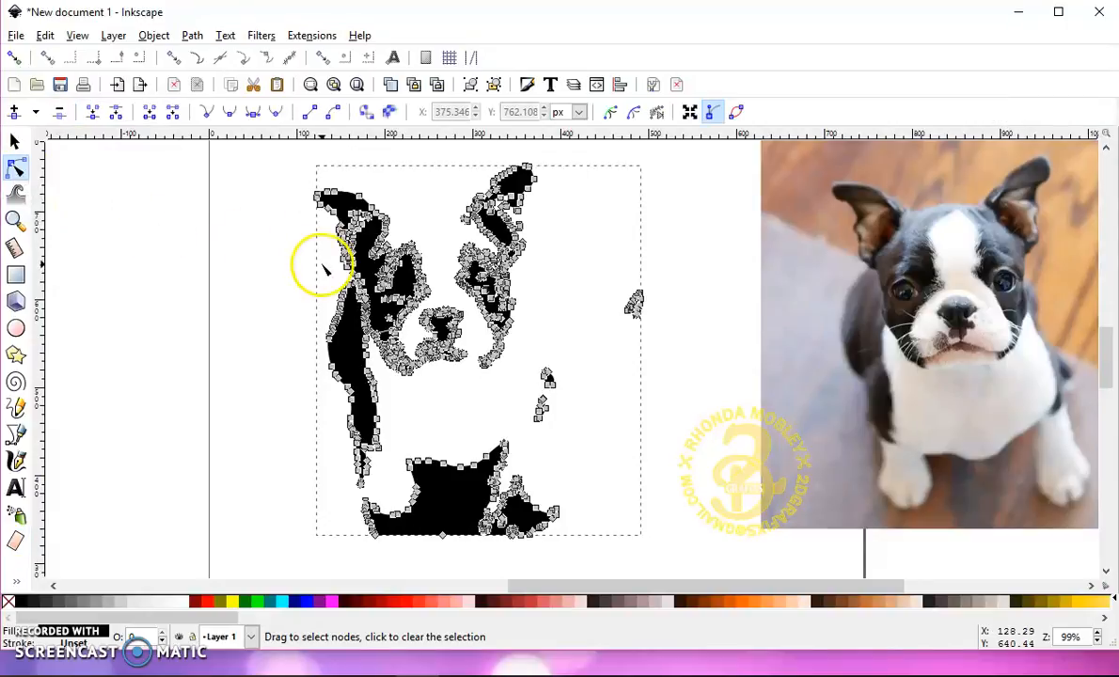
pyautogui.moveTo(499, 480)
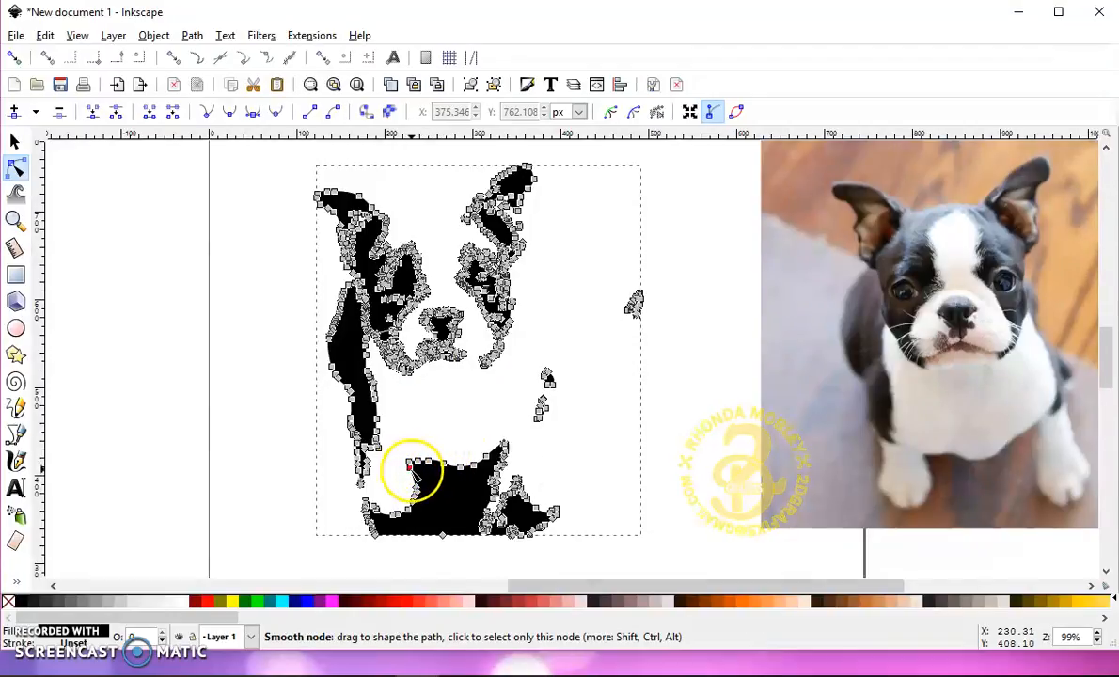
pyautogui.moveTo(411, 473); pyautogui.dragTo(395, 517)
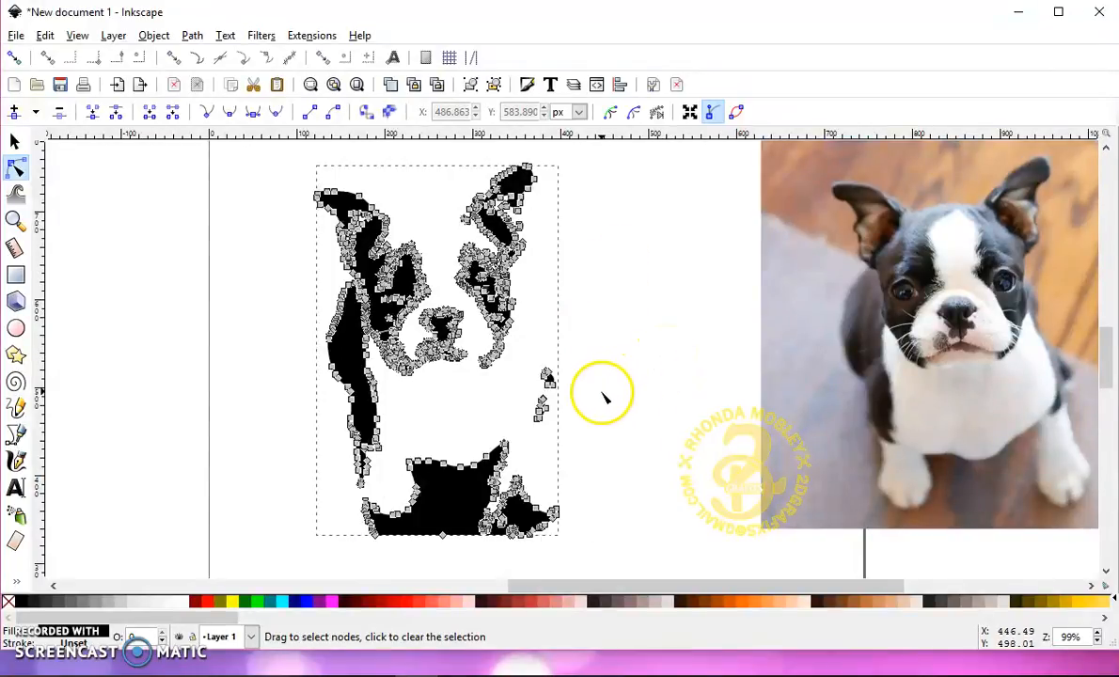
pyautogui.moveTo(605, 393); pyautogui.dragTo(583, 467)
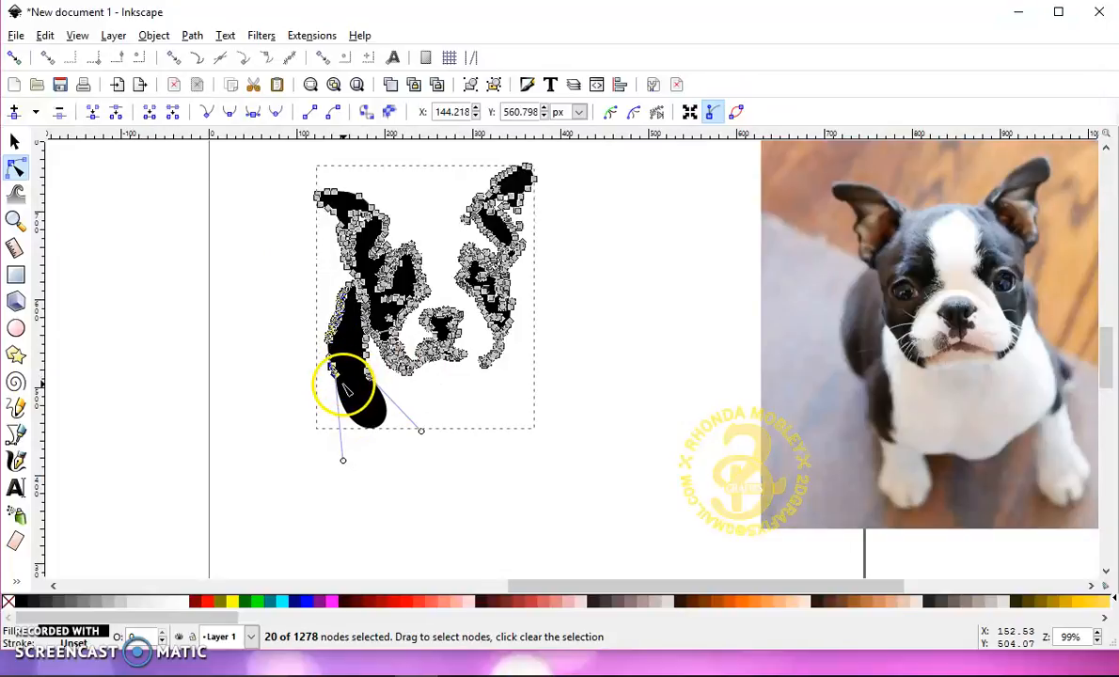
pyautogui.moveTo(343, 385); pyautogui.dragTo(385, 386)
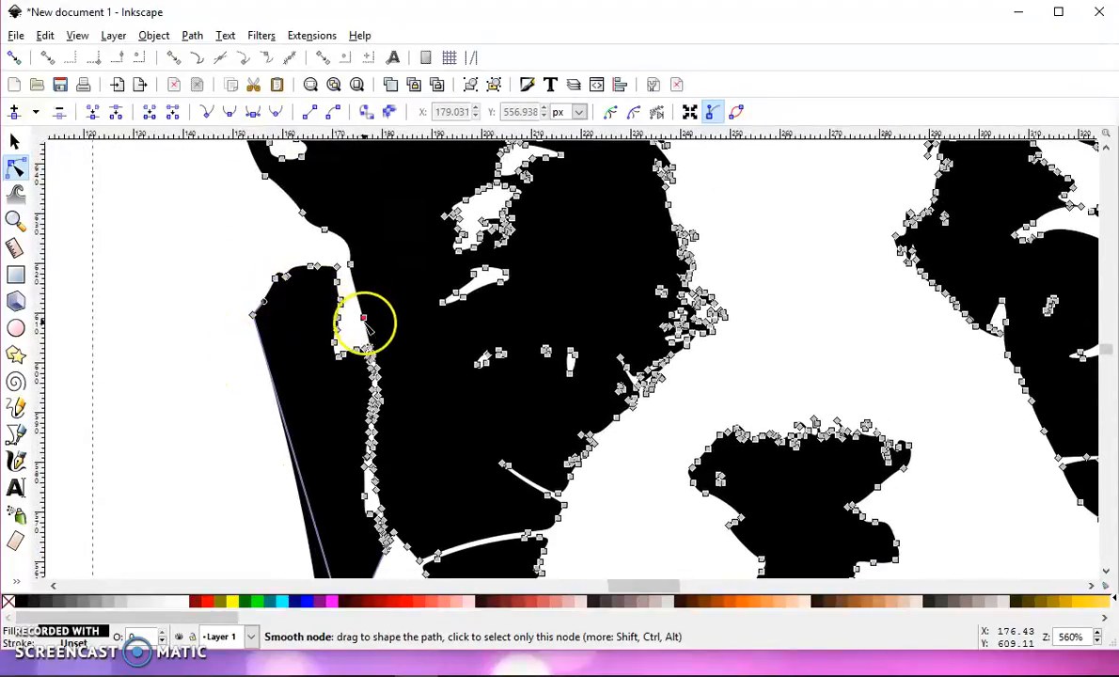
pyautogui.moveTo(363, 318); pyautogui.dragTo(344, 381)
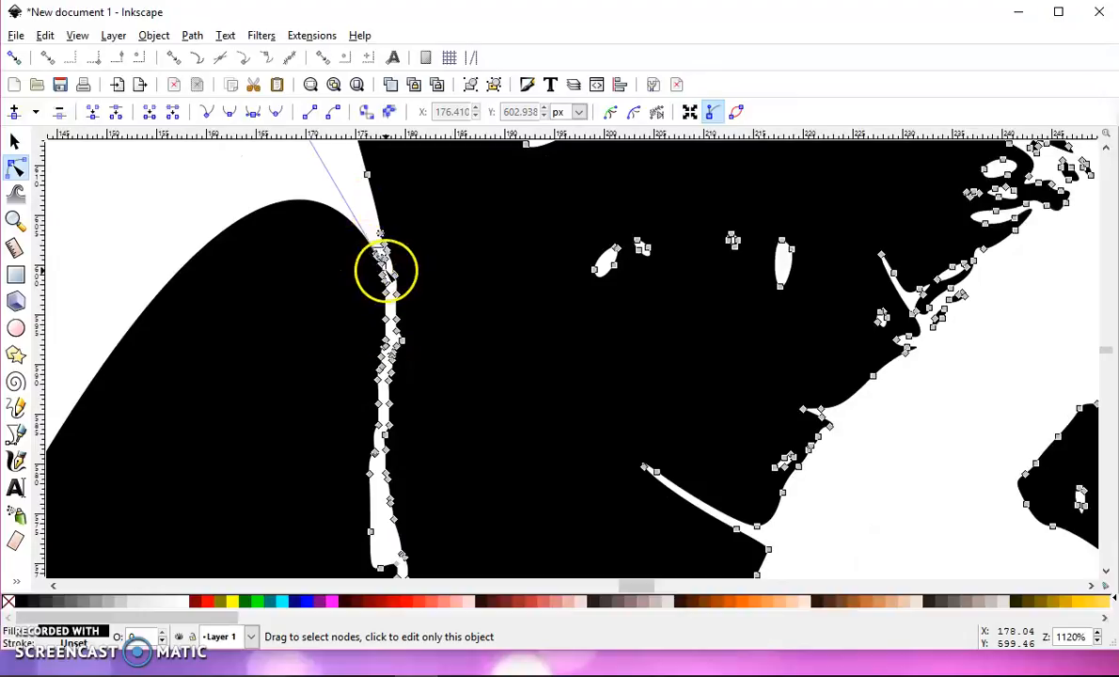
pyautogui.moveTo(386, 268); pyautogui.dragTo(381, 277)
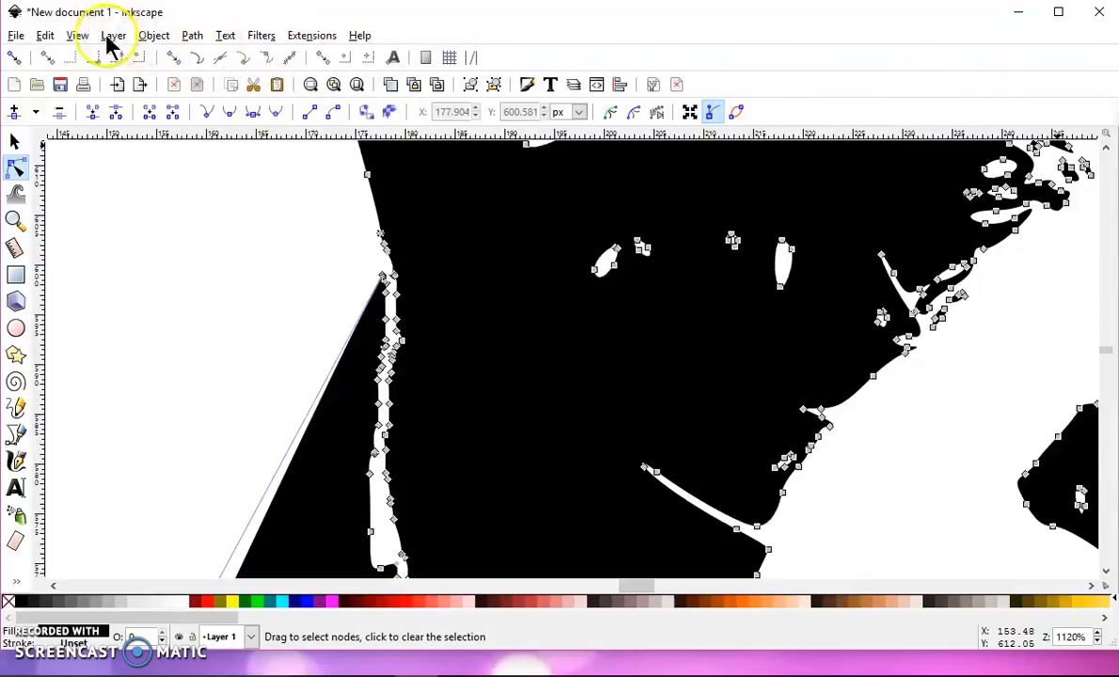
# Step: Keep the custom interface layout and reshape the cheek edge curve by dragging a node
pyautogui.click(77, 35)
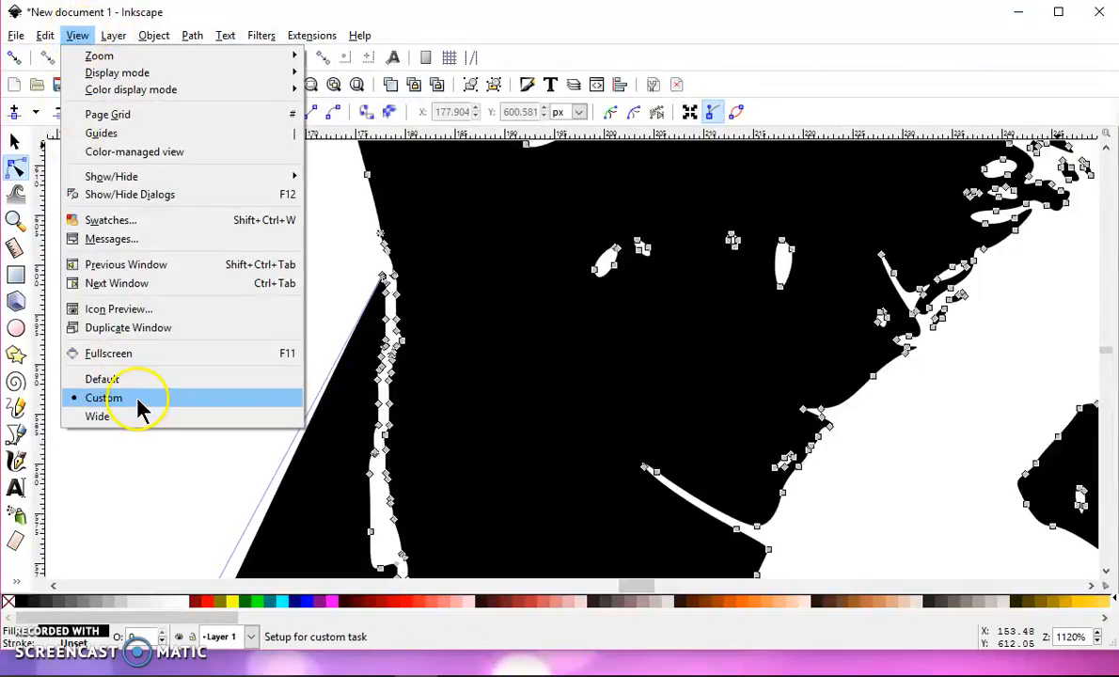
pyautogui.click(104, 397)
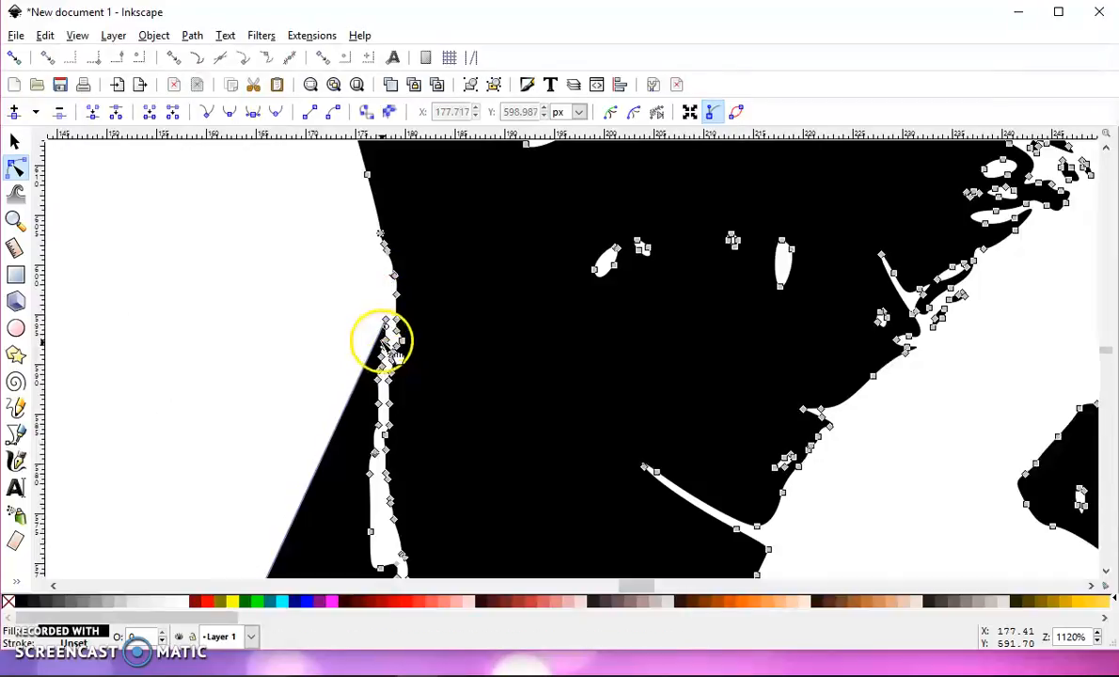
pyautogui.moveTo(393, 354)
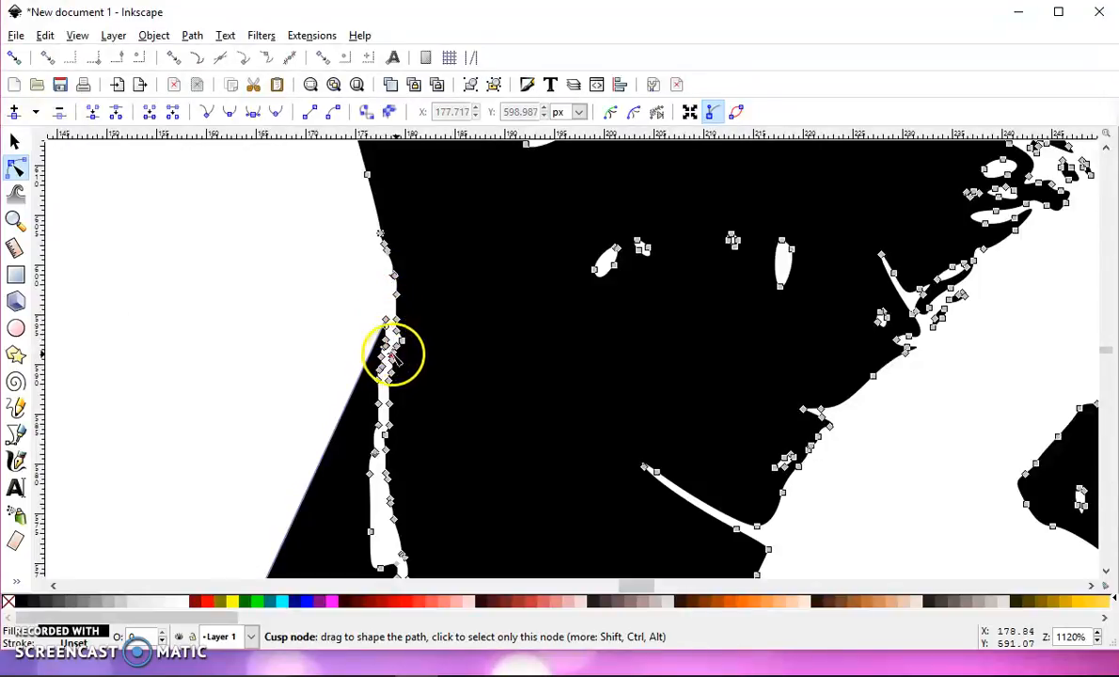
pyautogui.click(386, 318)
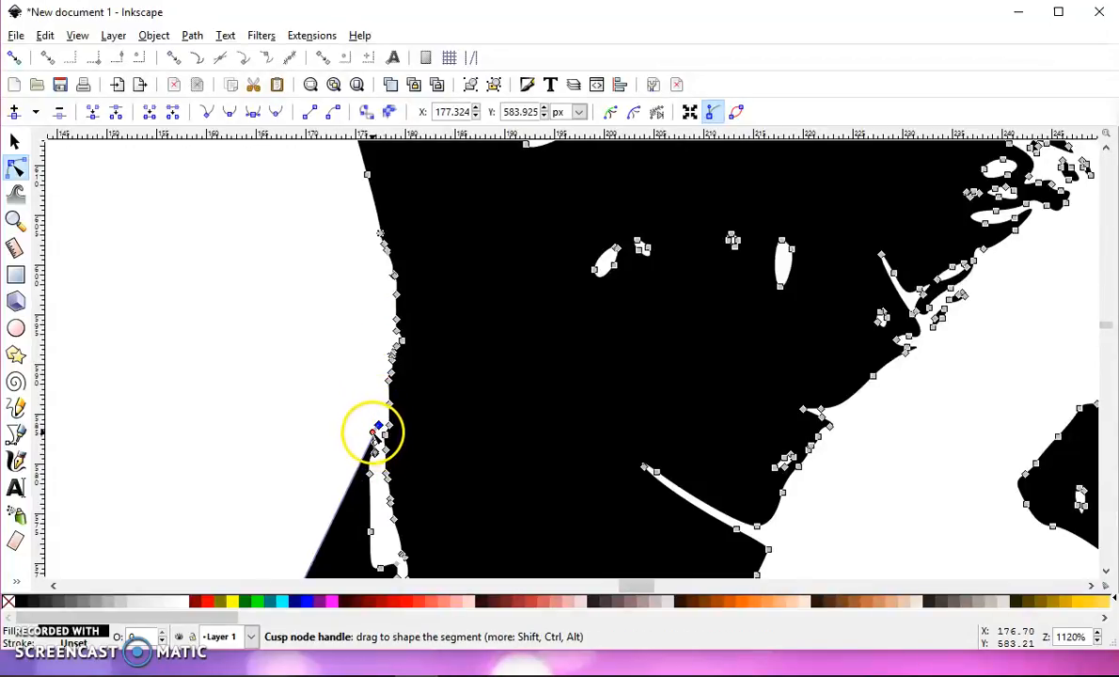
pyautogui.moveTo(374, 429); pyautogui.dragTo(355, 458)
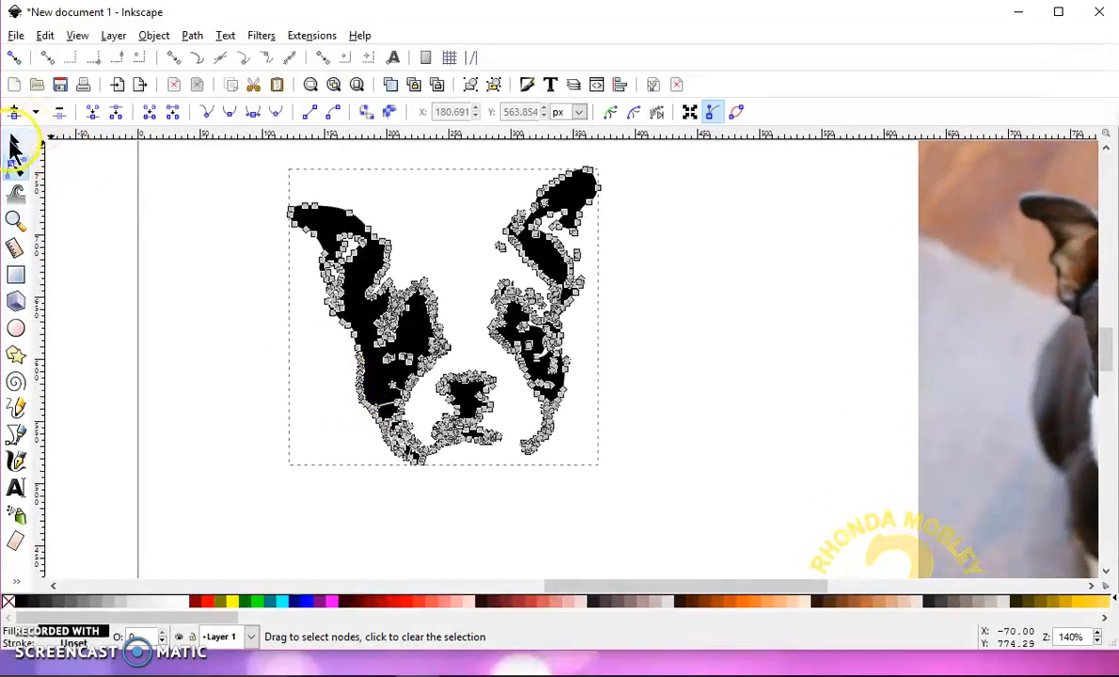
pyautogui.click(14, 146)
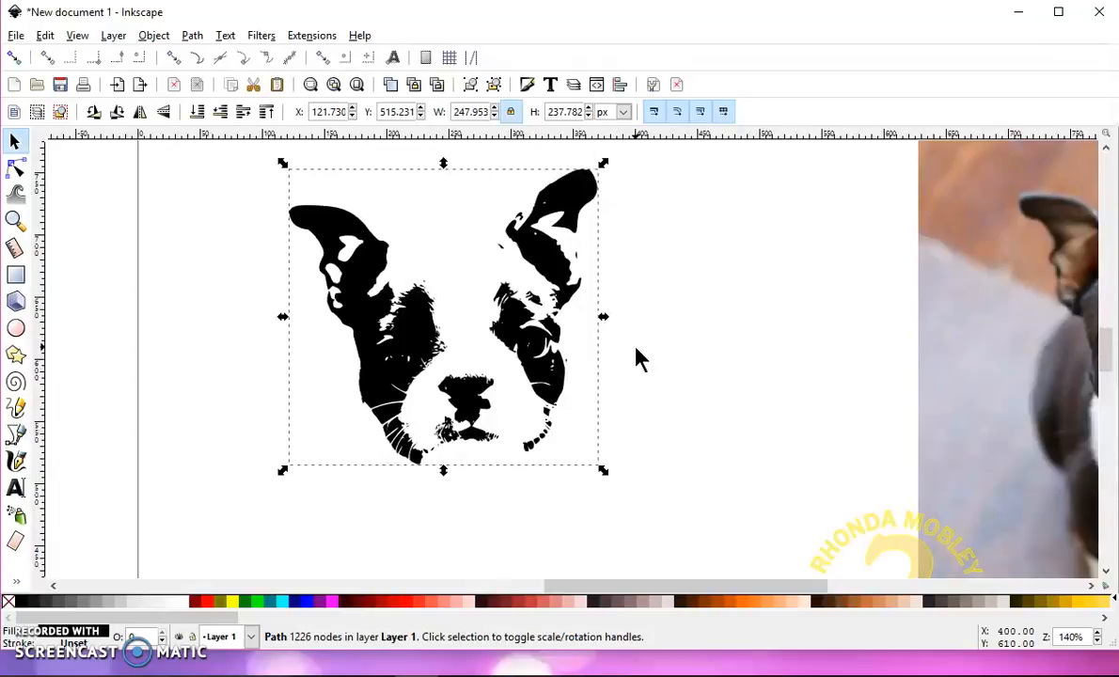
pyautogui.moveTo(639, 350)
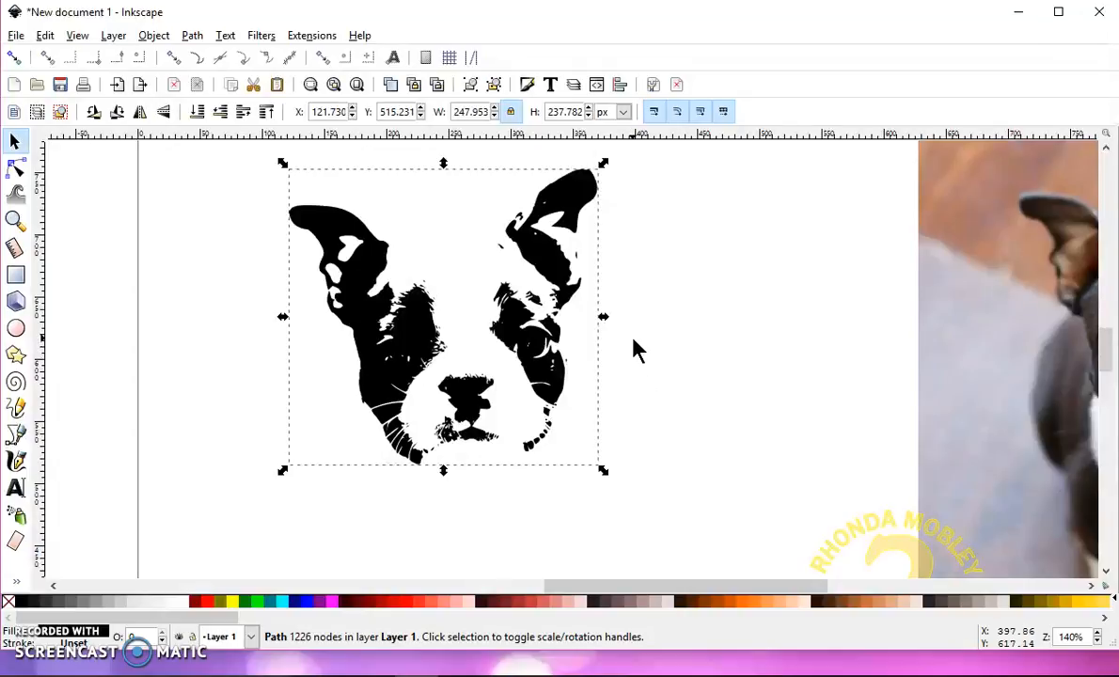
pyautogui.moveTo(640, 339)
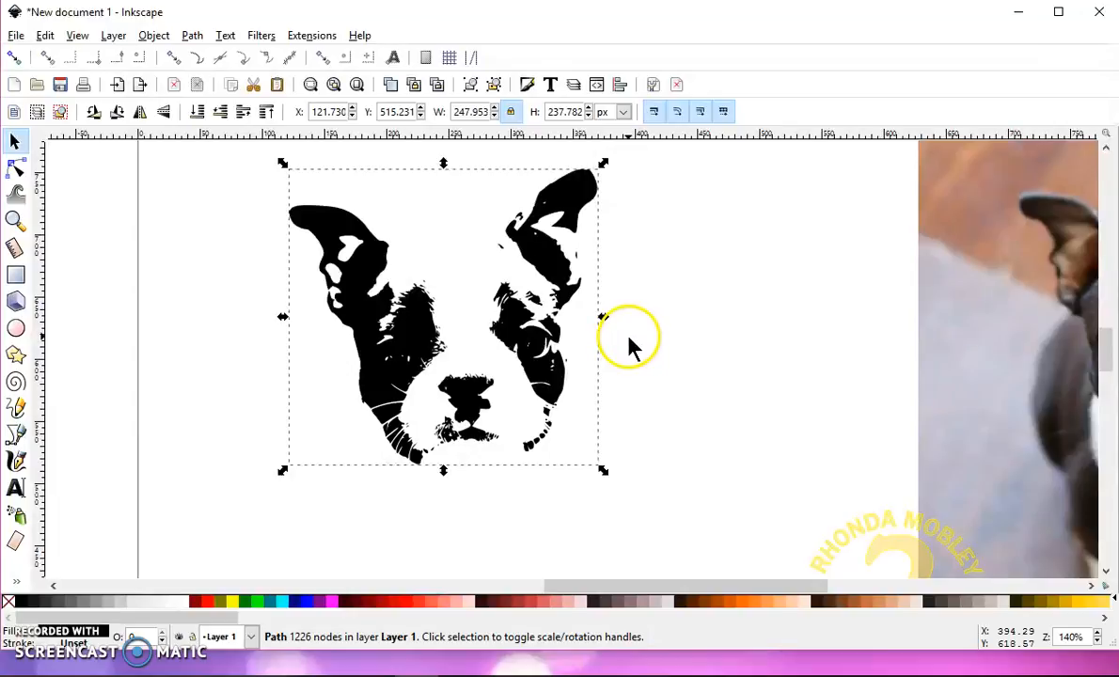
pyautogui.moveTo(627, 363)
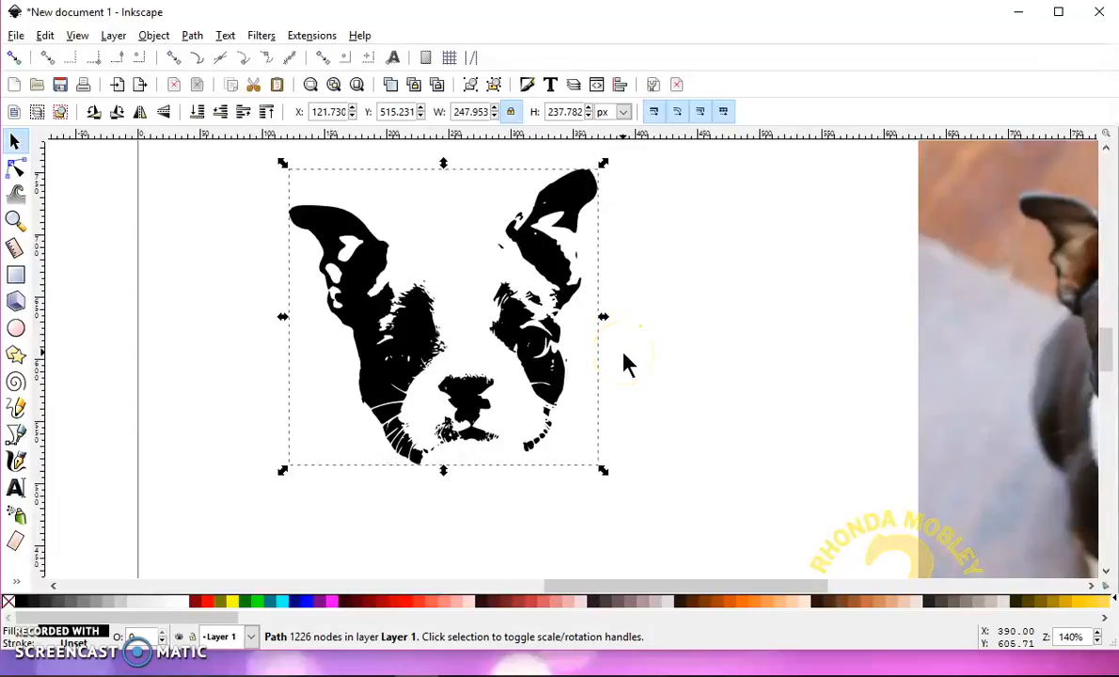
# Step: Return the terrier head path to node editing for further stray-node cleanup
pyautogui.click(14, 168)
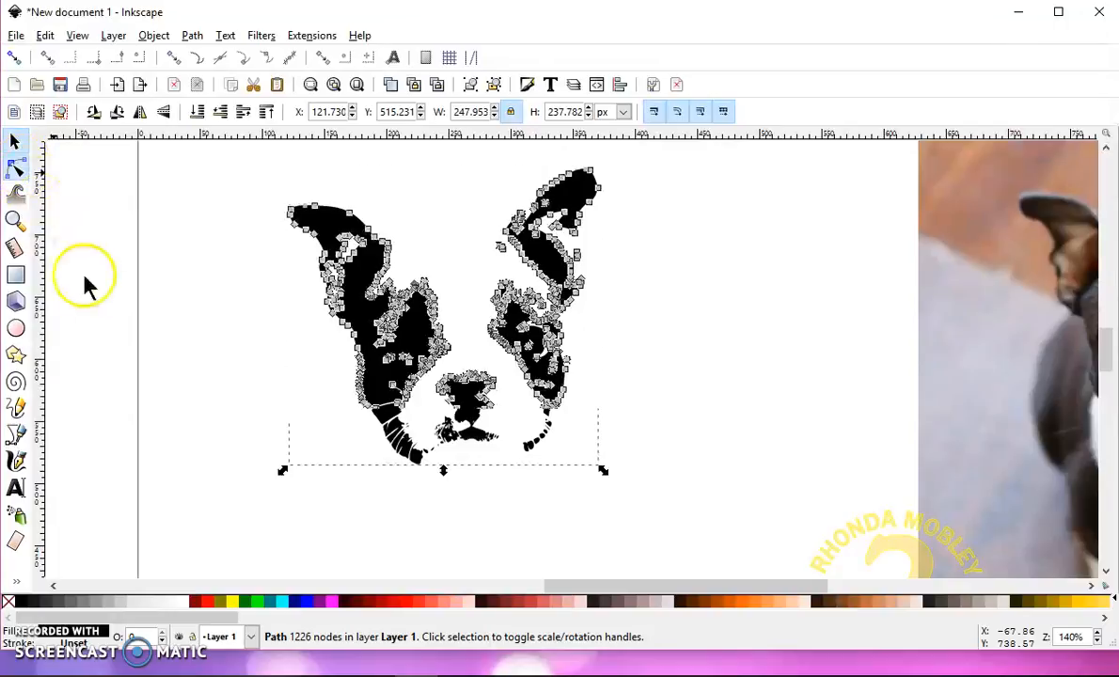
pyautogui.click(15, 167)
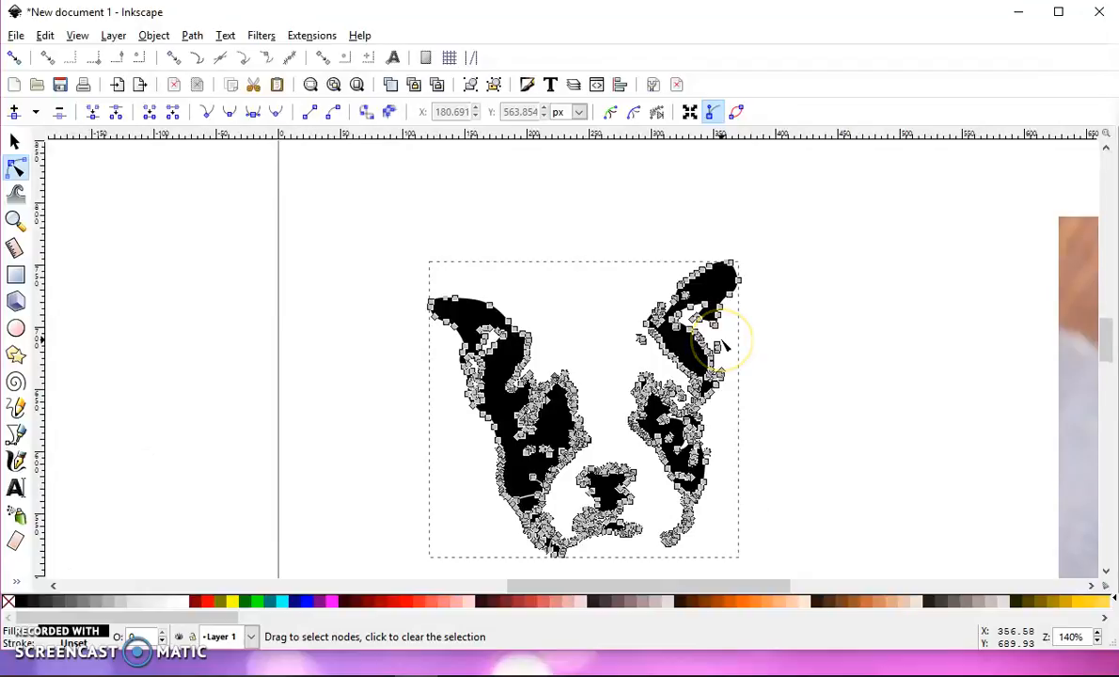
pyautogui.moveTo(617, 261)
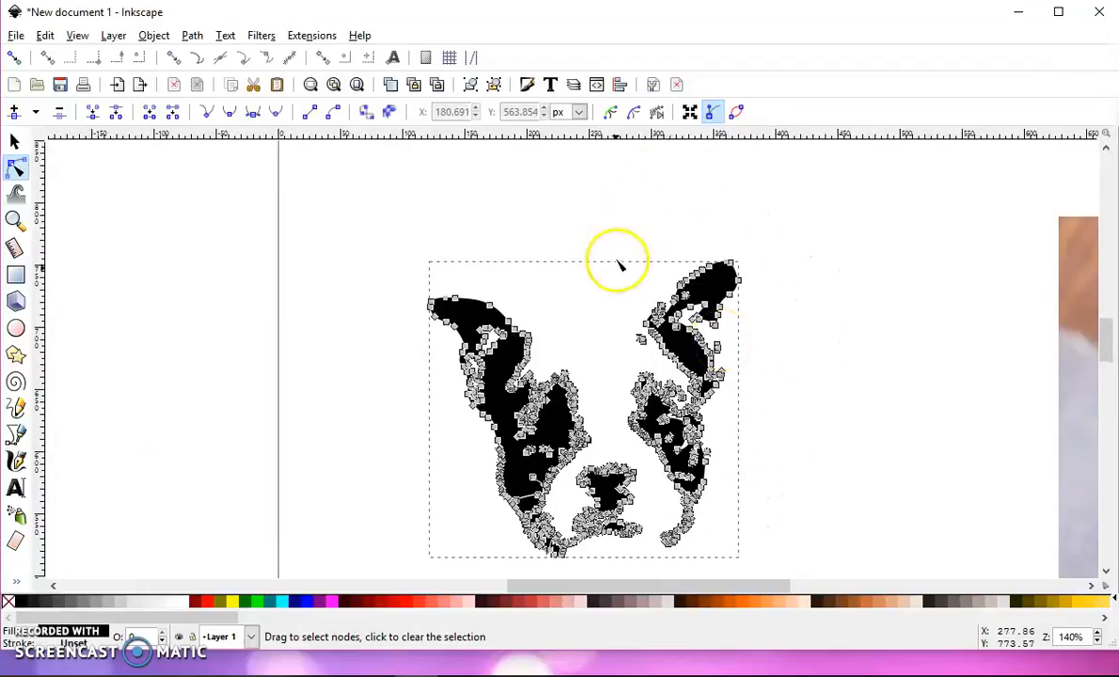
pyautogui.moveTo(573, 513)
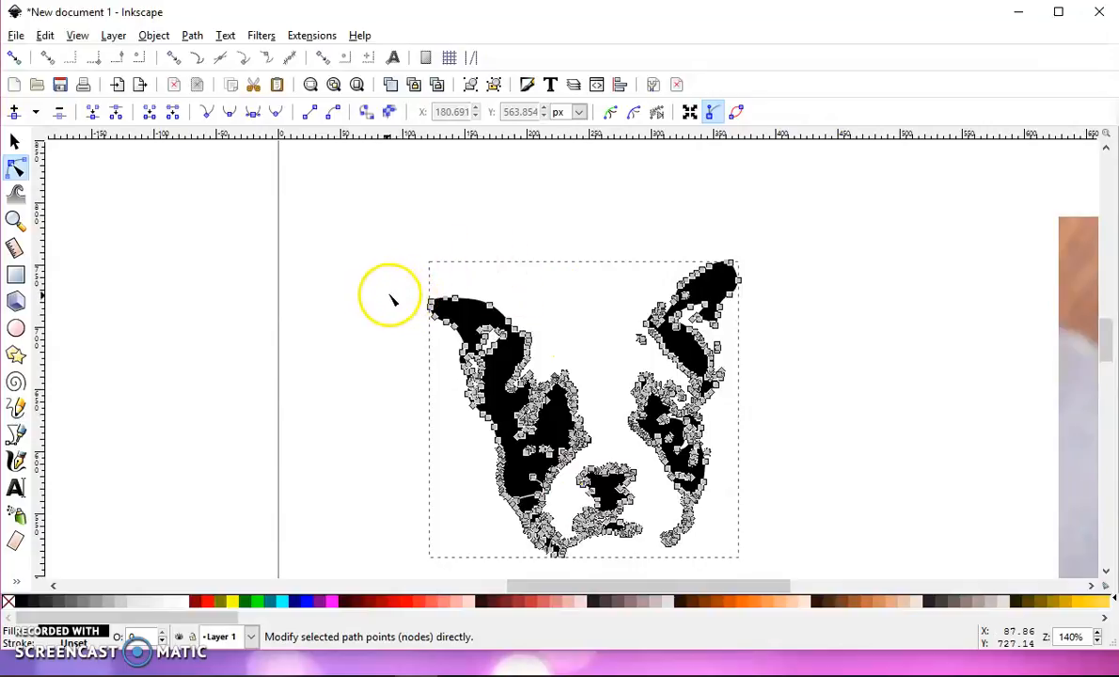
pyautogui.moveTo(641, 343)
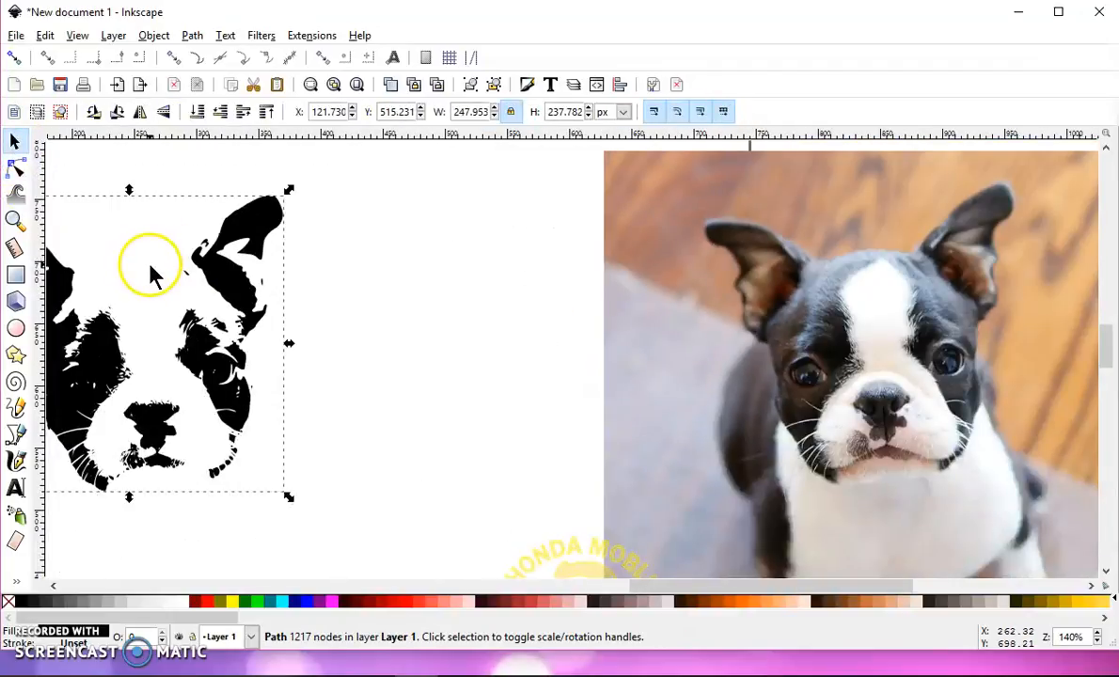
pyautogui.moveTo(264, 310)
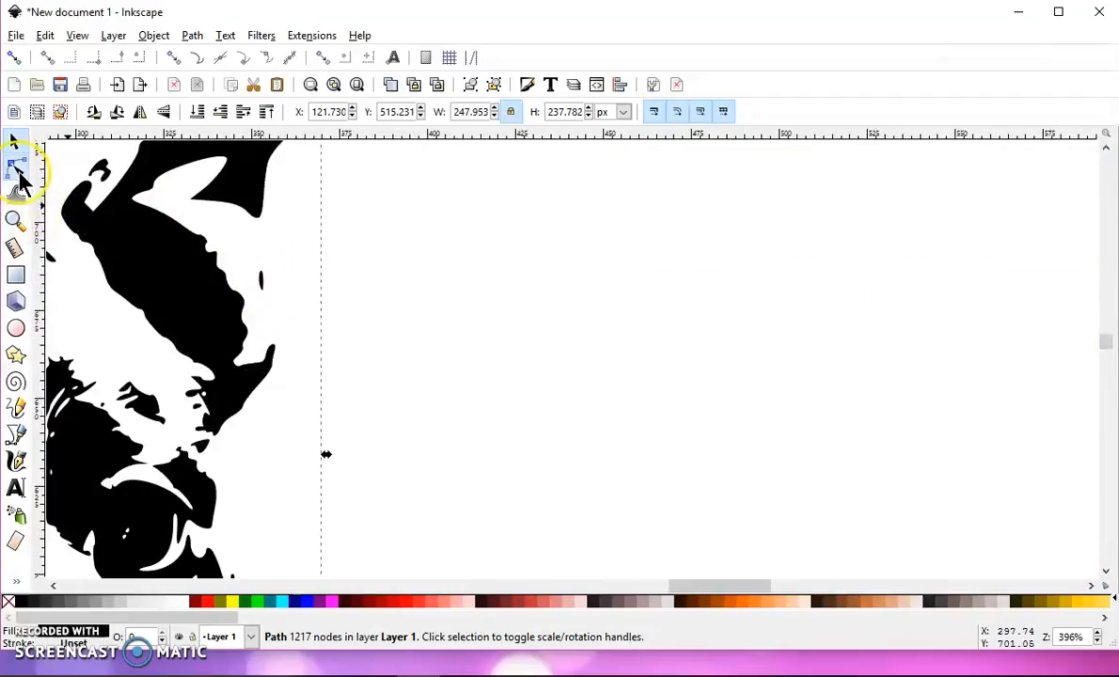
# Step: Drag the sliver's top nodes to smooth its tip and toggle Bezier handle display
pyautogui.click(14, 168)
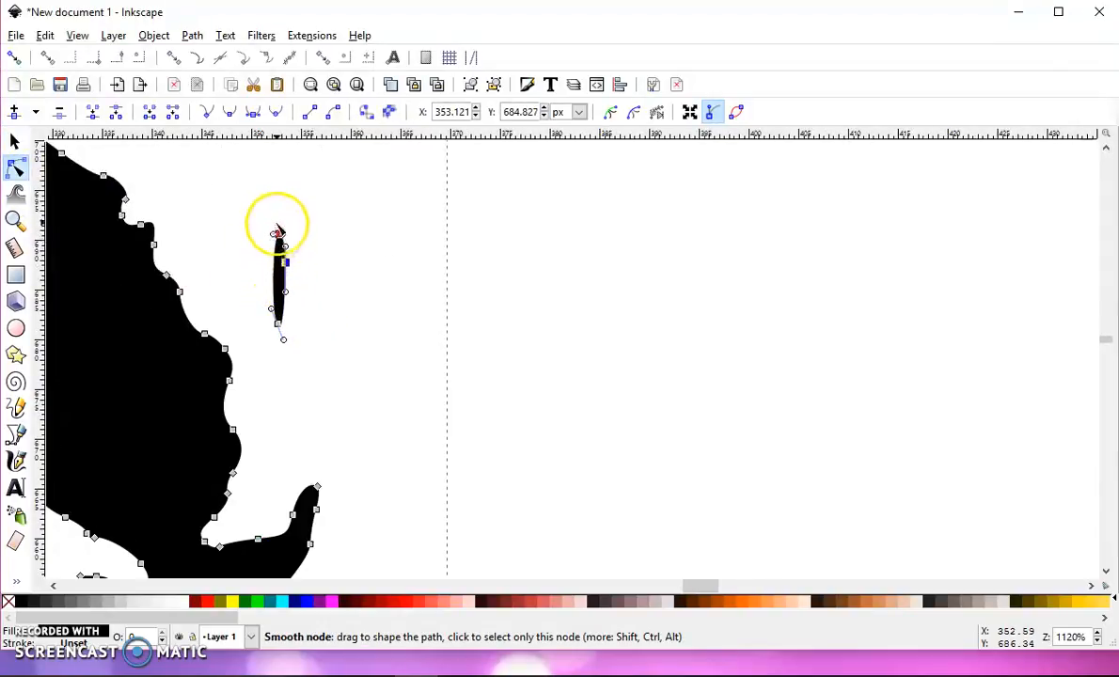
pyautogui.moveTo(278, 233); pyautogui.dragTo(284, 209)
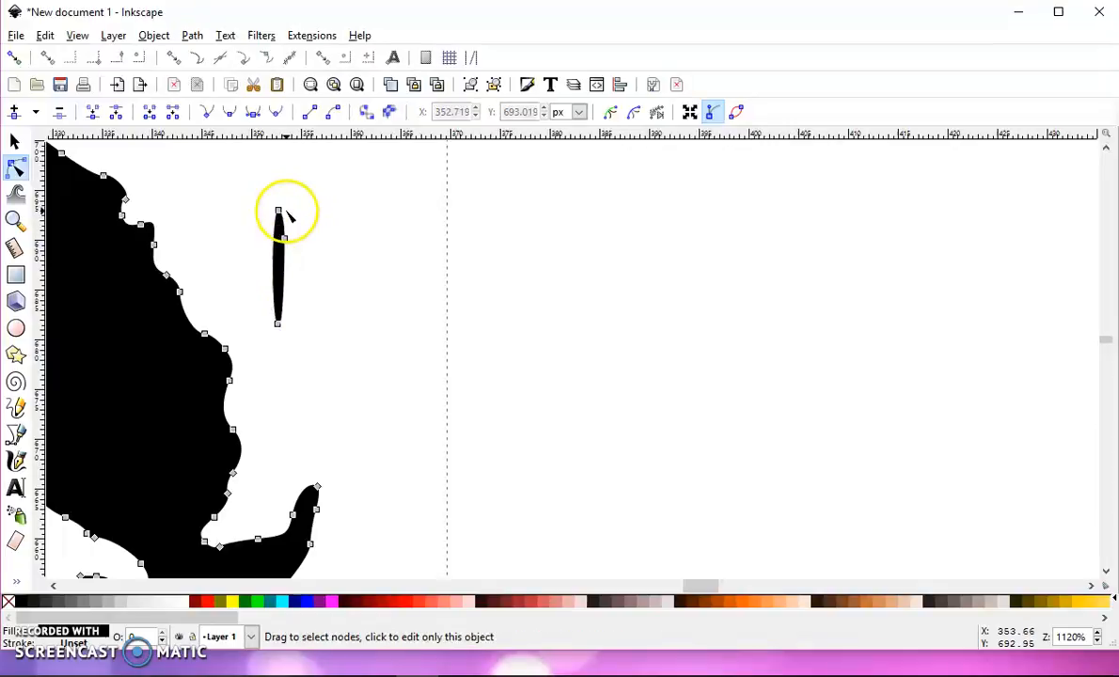
pyautogui.click(275, 210)
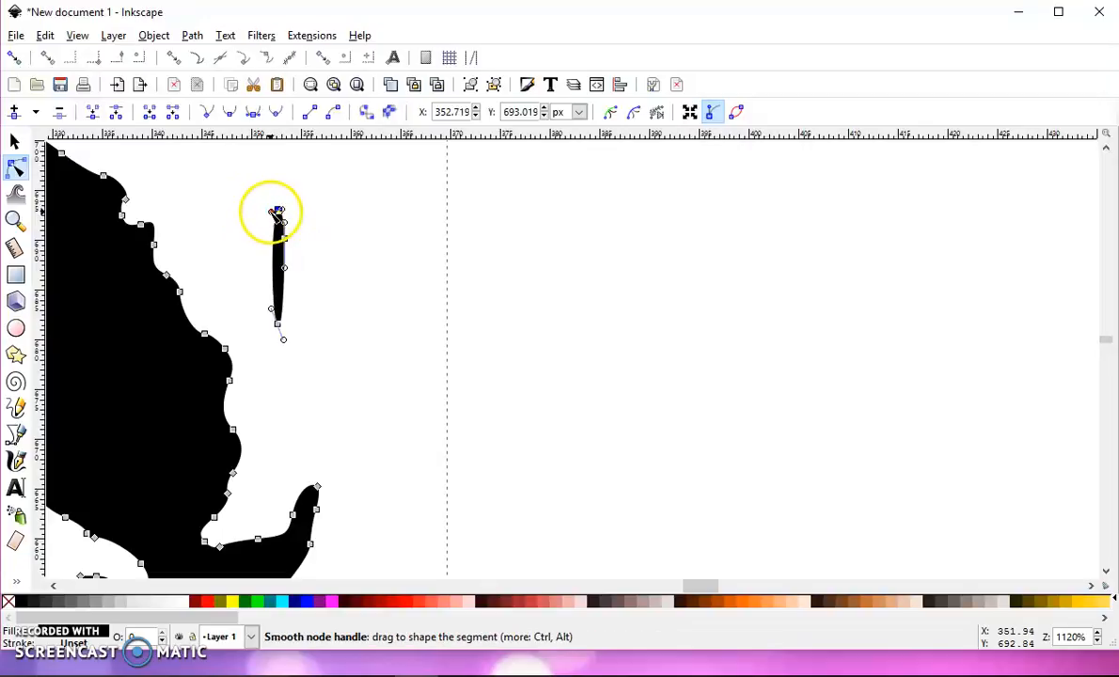
pyautogui.moveTo(278, 212); pyautogui.dragTo(294, 334)
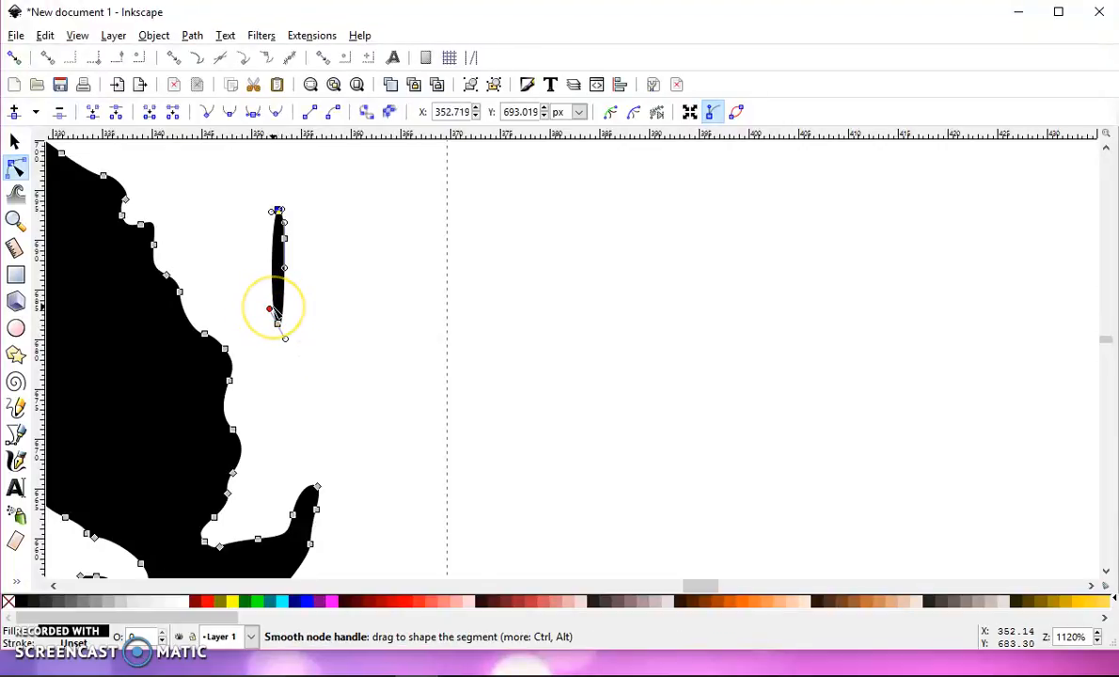
pyautogui.moveTo(16, 169)
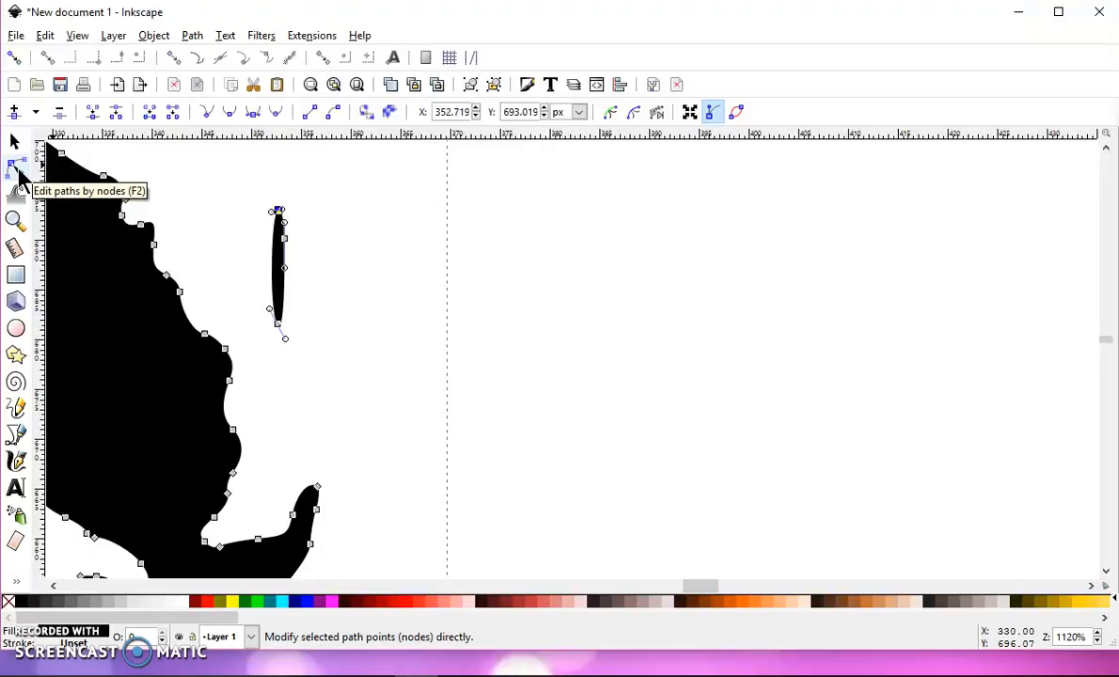
pyautogui.moveTo(165, 131)
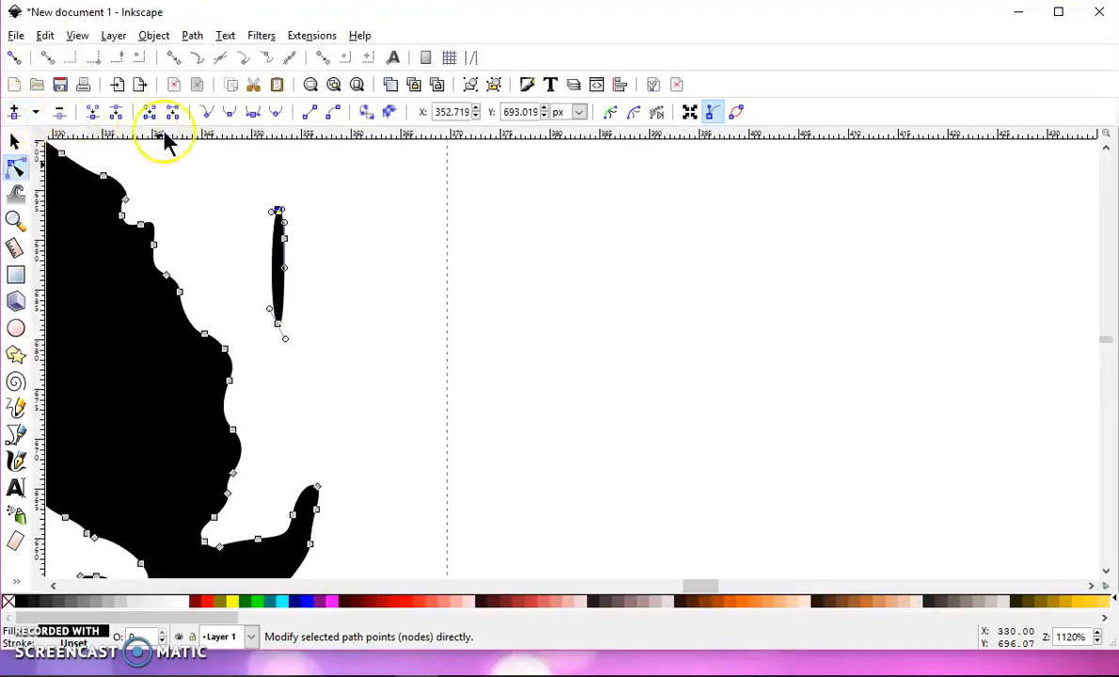
pyautogui.moveTo(713, 113)
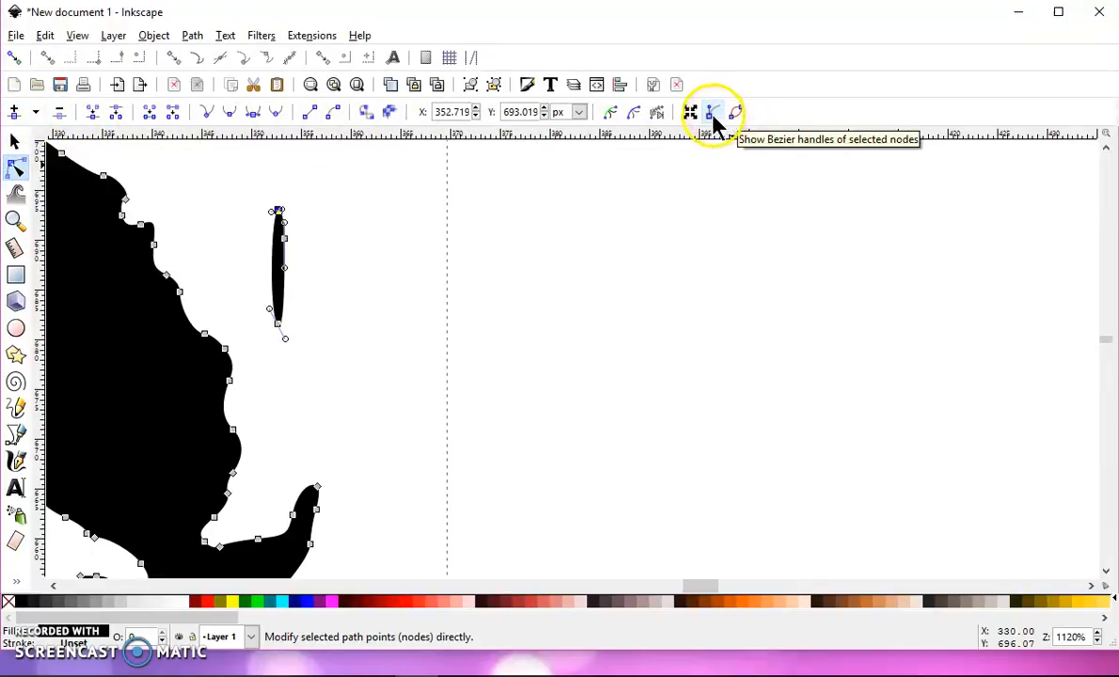
pyautogui.click(711, 111)
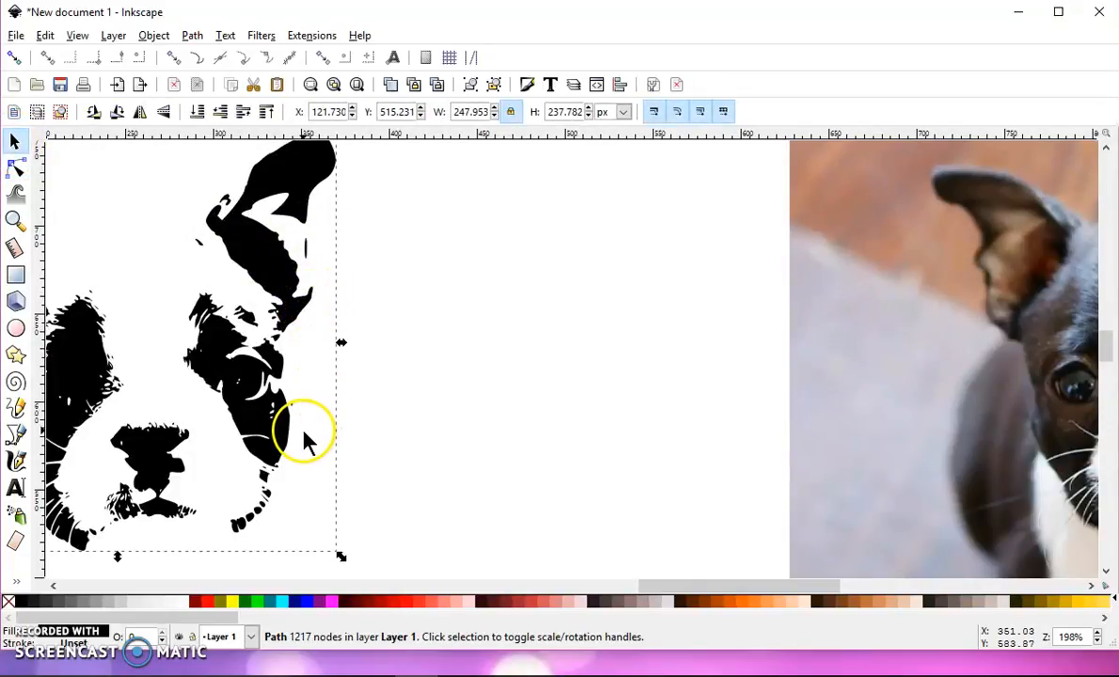
pyautogui.moveTo(256, 395)
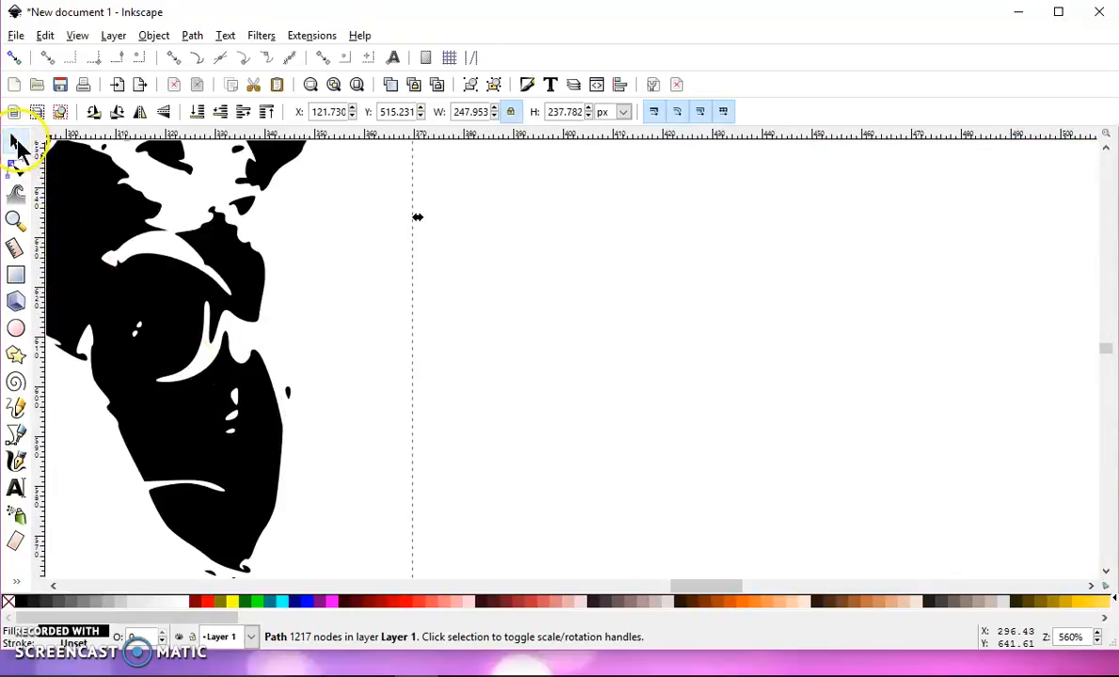
pyautogui.moveTo(16, 169)
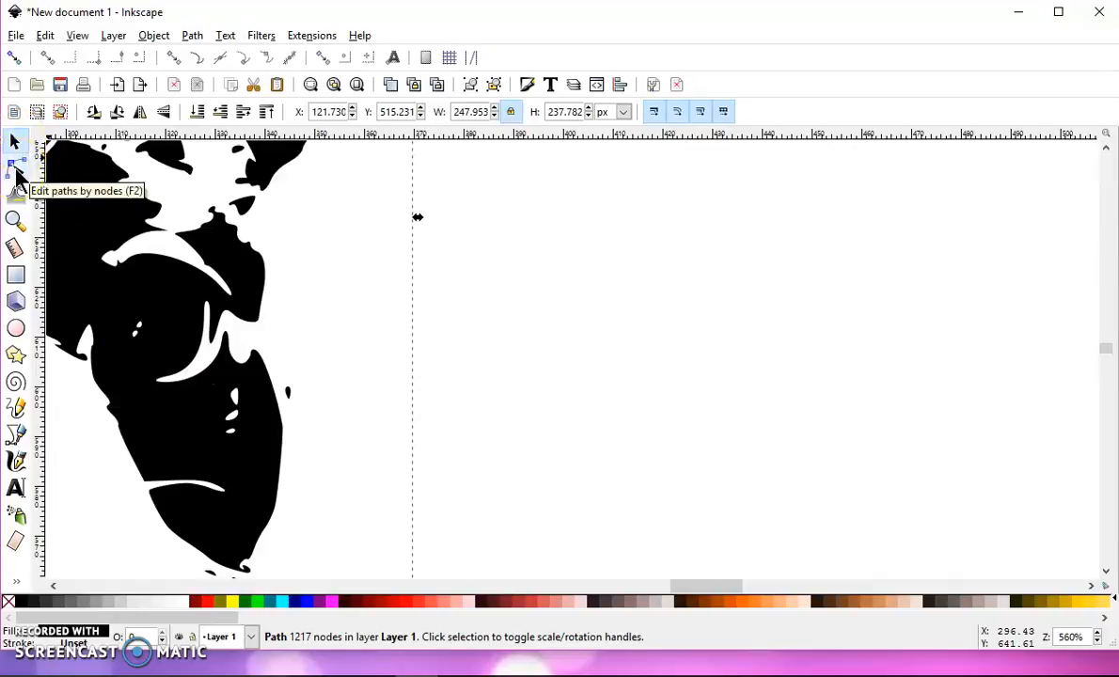
# Step: Edit nodes of the white highlight inside the eye patch, leaving 1207 nodes
pyautogui.click(16, 165)
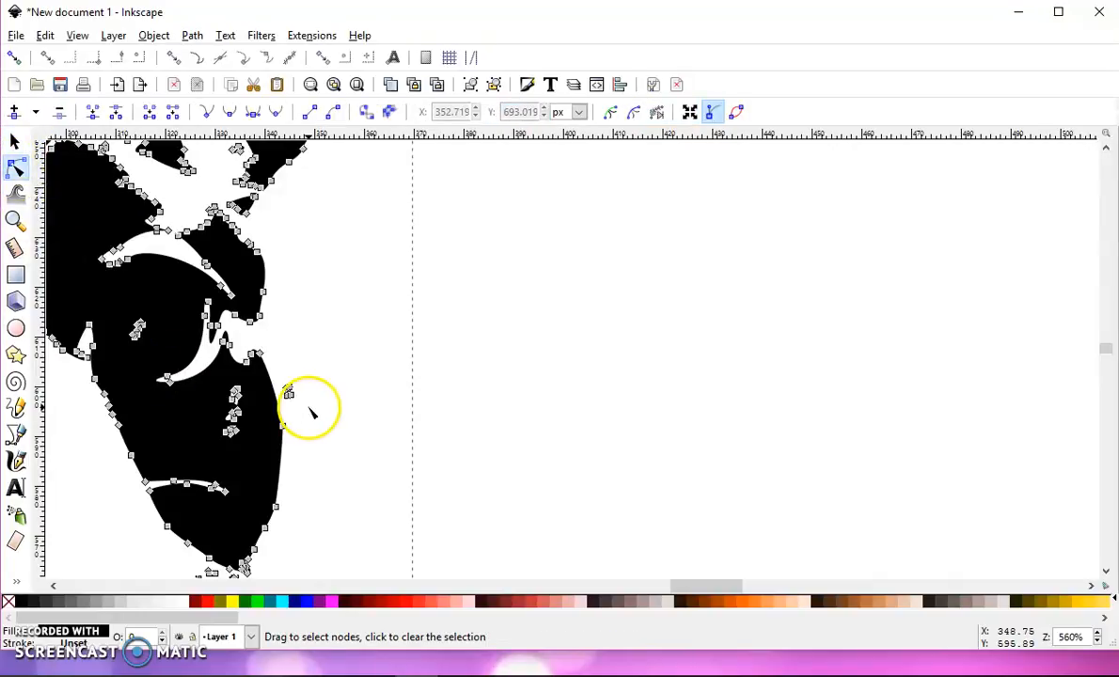
pyautogui.click(287, 381)
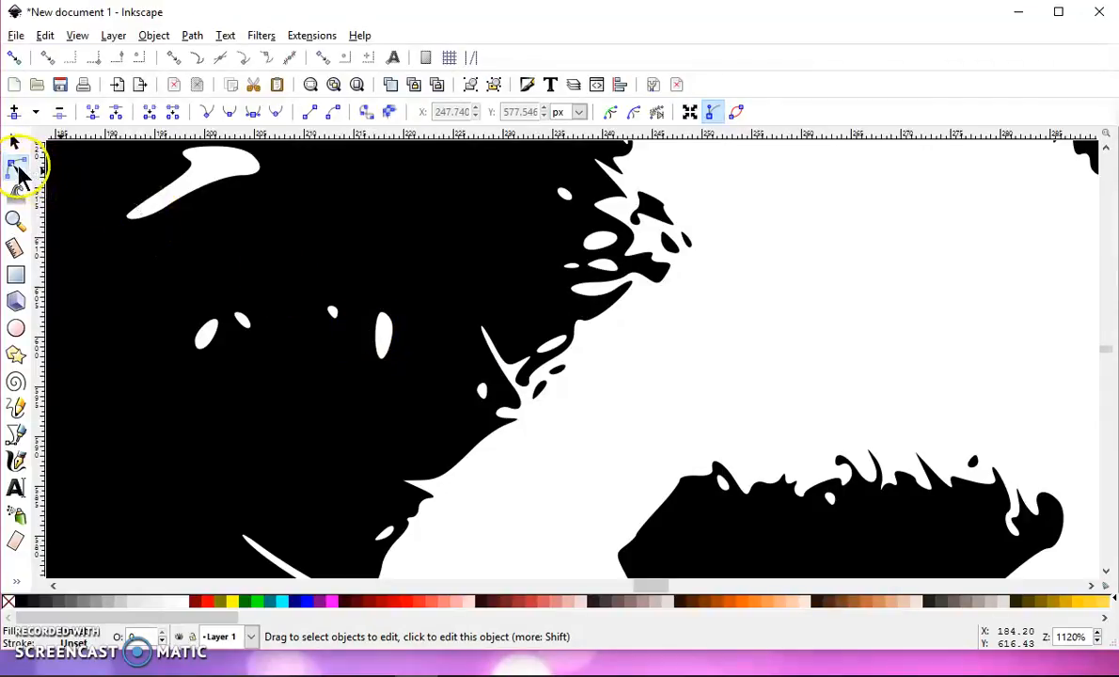
pyautogui.moveTo(16, 167)
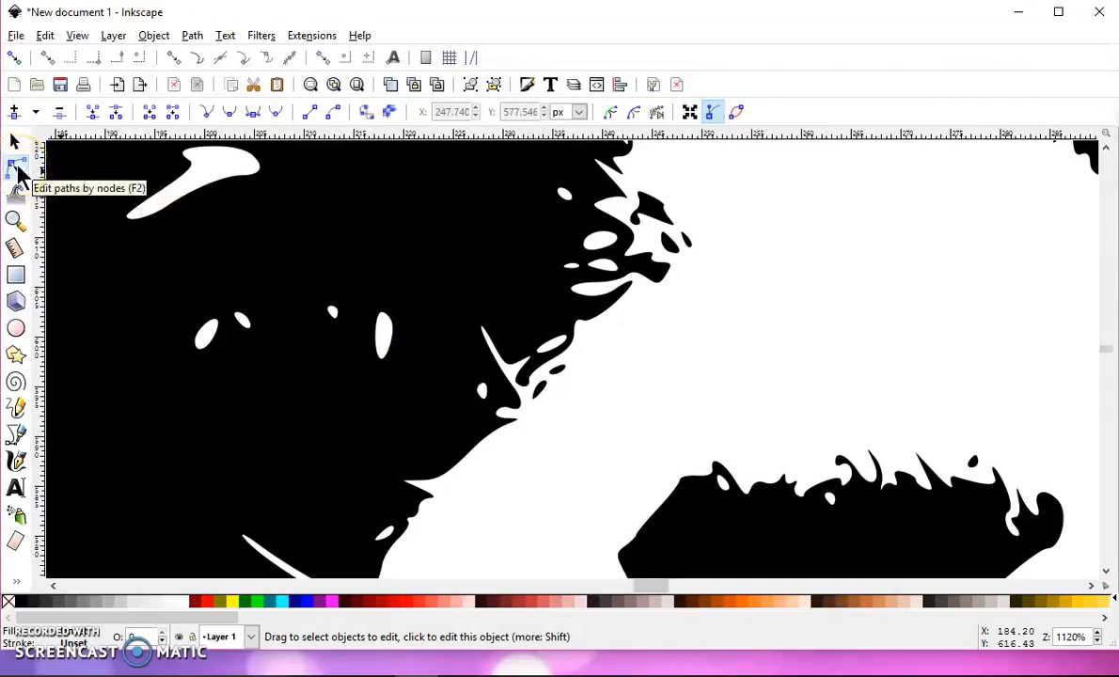
pyautogui.click(15, 167)
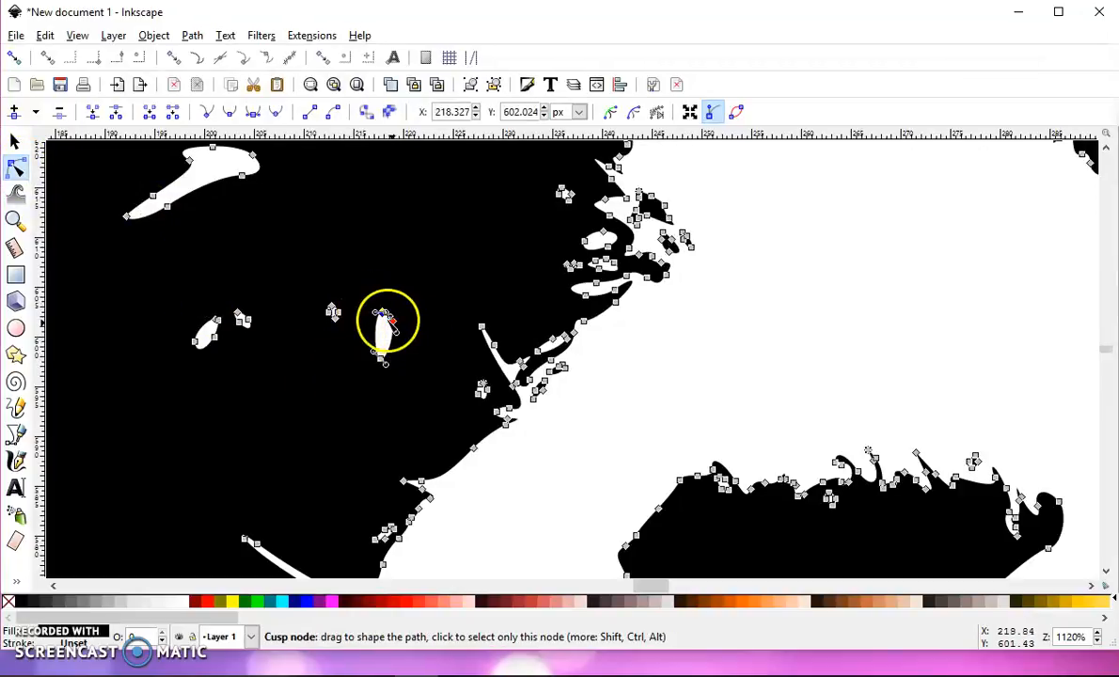
pyautogui.moveTo(388, 325); pyautogui.dragTo(385, 308)
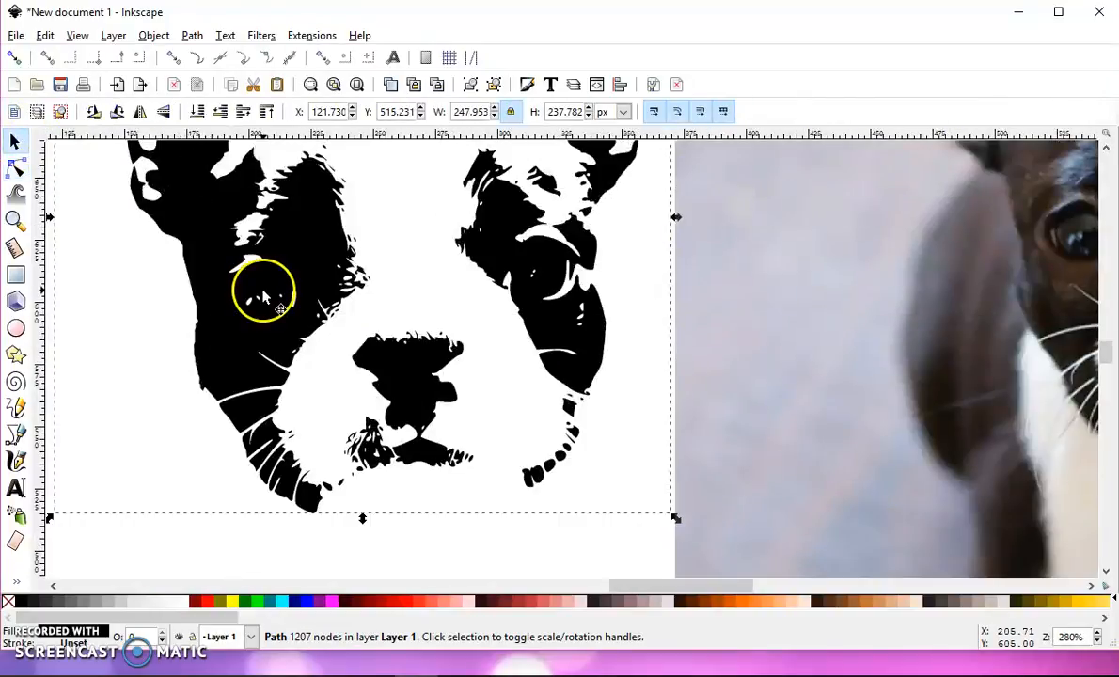
# Step: Scroll the view and resume node editing along the silhouette's cheek edge
pyautogui.scroll(-3)
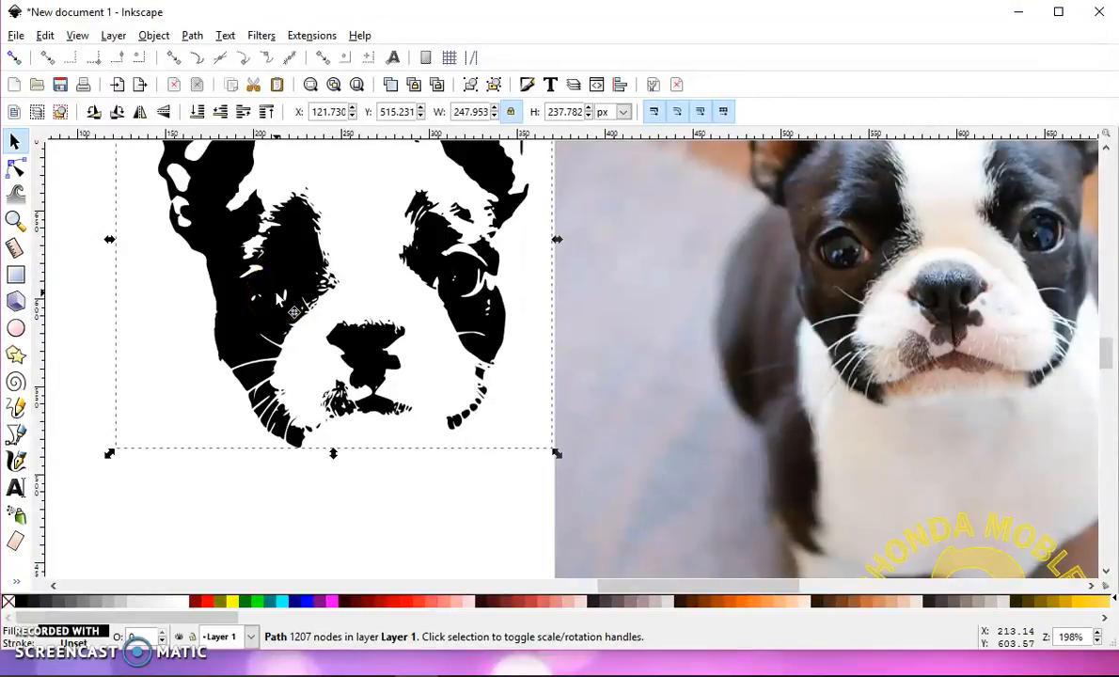
pyautogui.moveTo(458, 287)
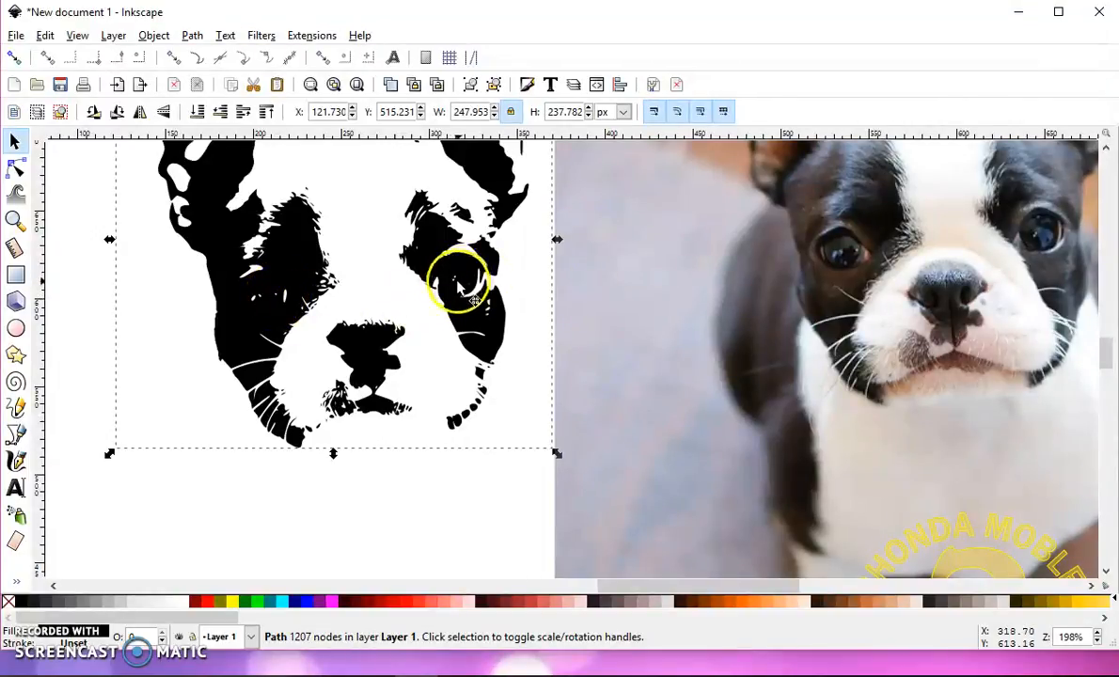
pyautogui.moveTo(460, 299)
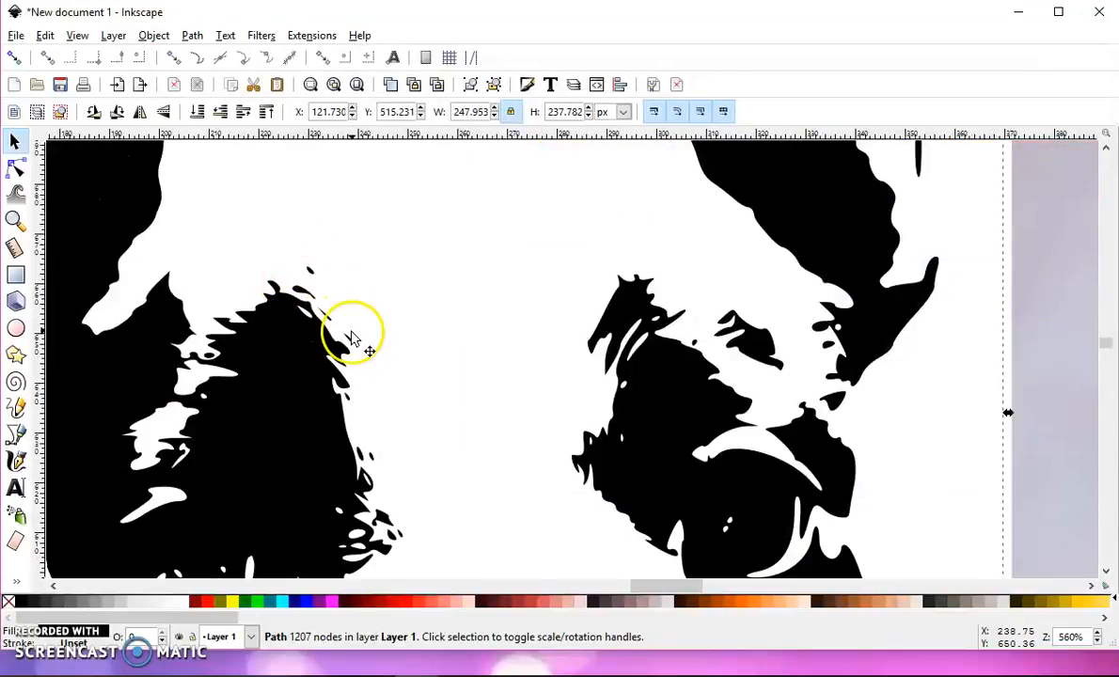
pyautogui.click(15, 167)
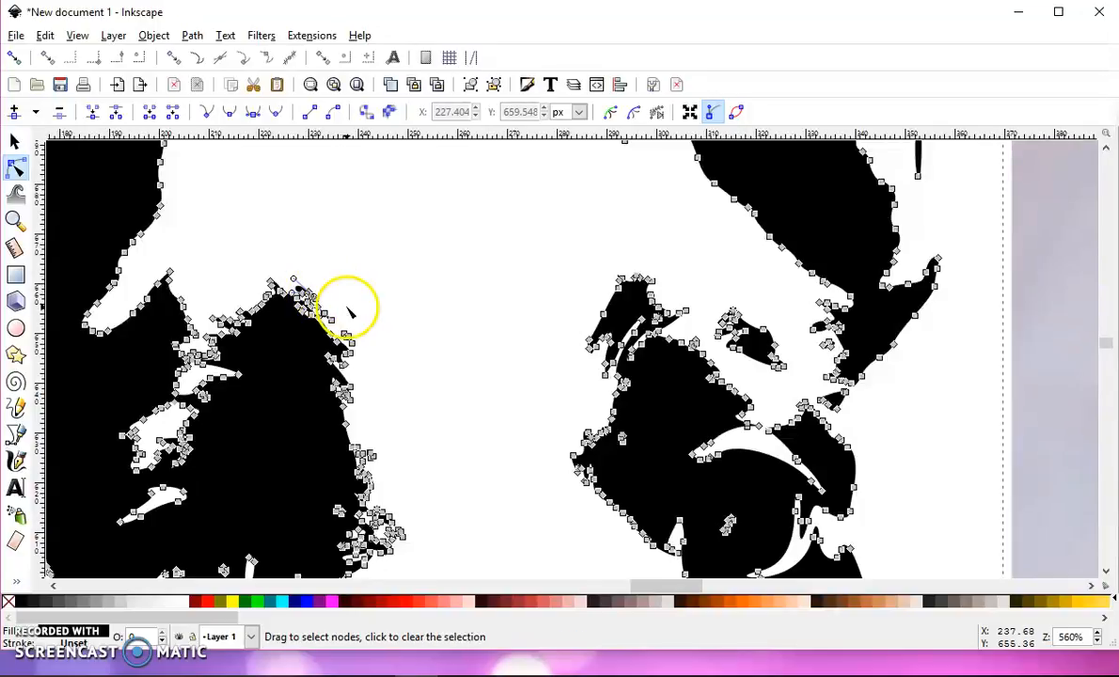
pyautogui.moveTo(318, 299)
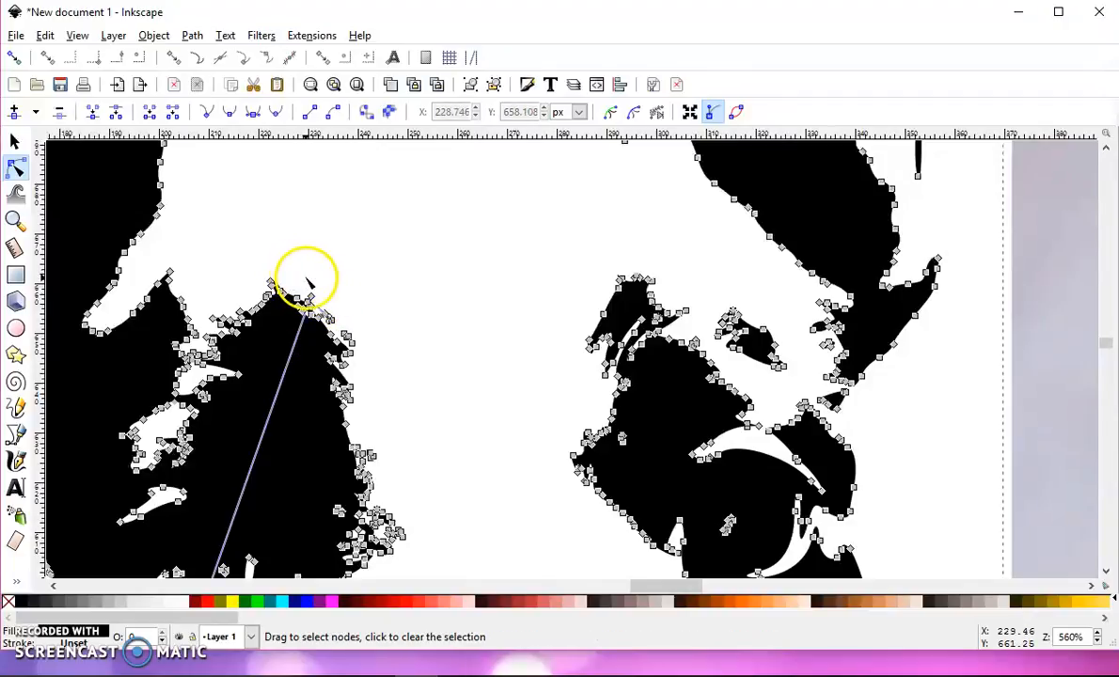
pyautogui.moveTo(246, 513)
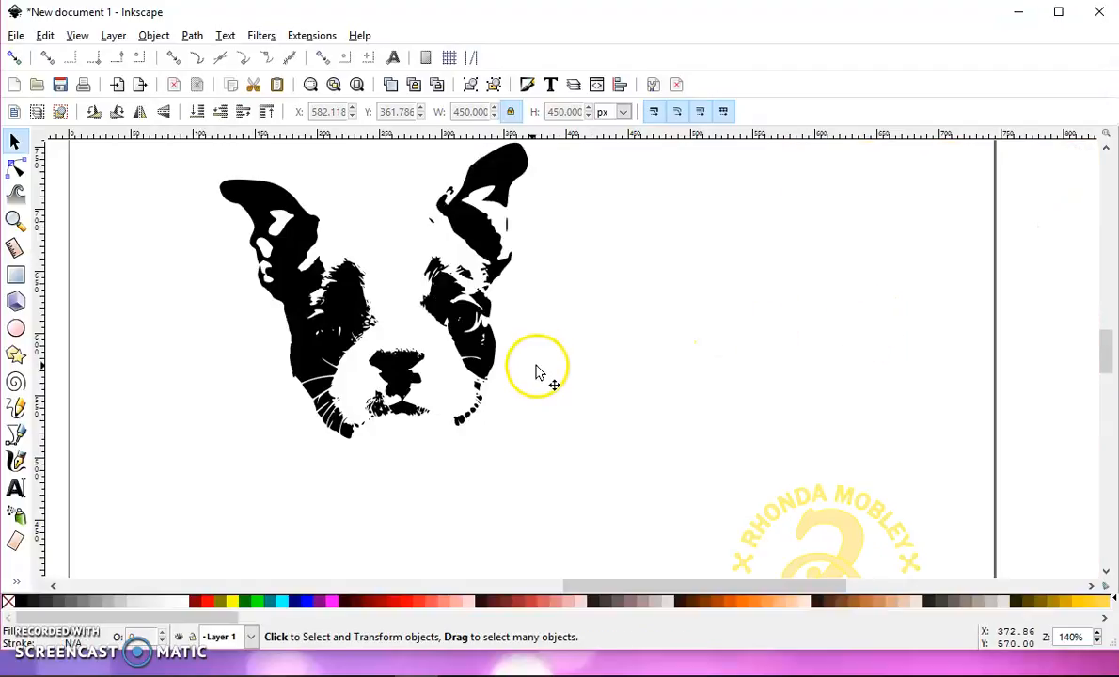
# Step: Scale the terrier head silhouette up to about 462 × 443 px on the page
pyautogui.click(367, 292)
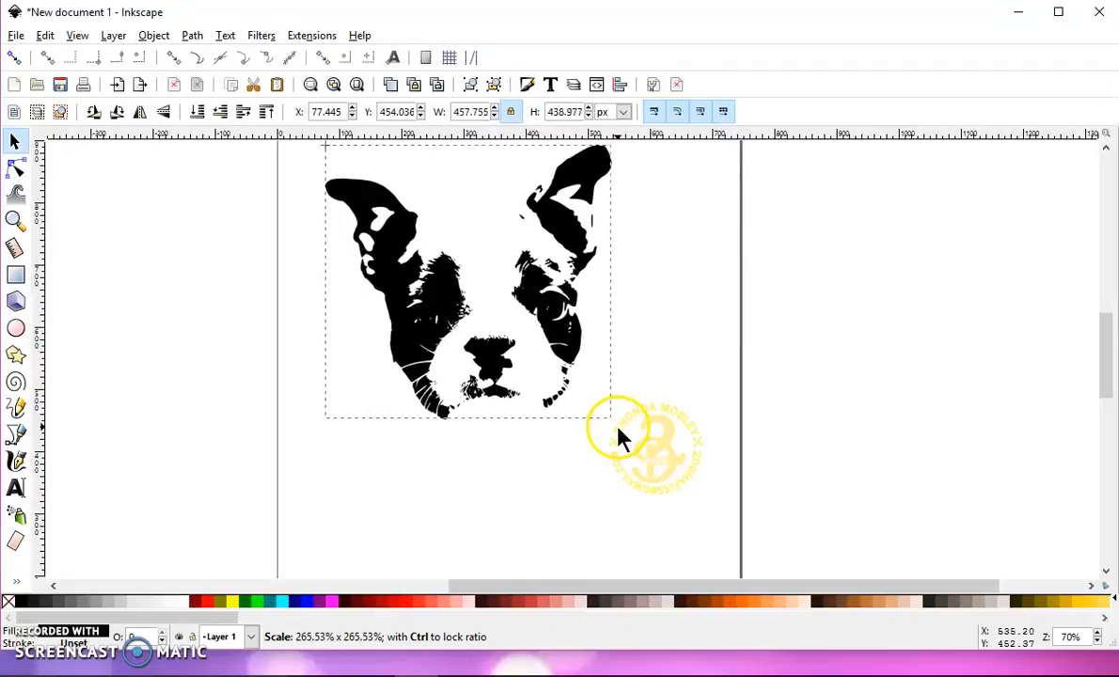
pyautogui.click(198, 238)
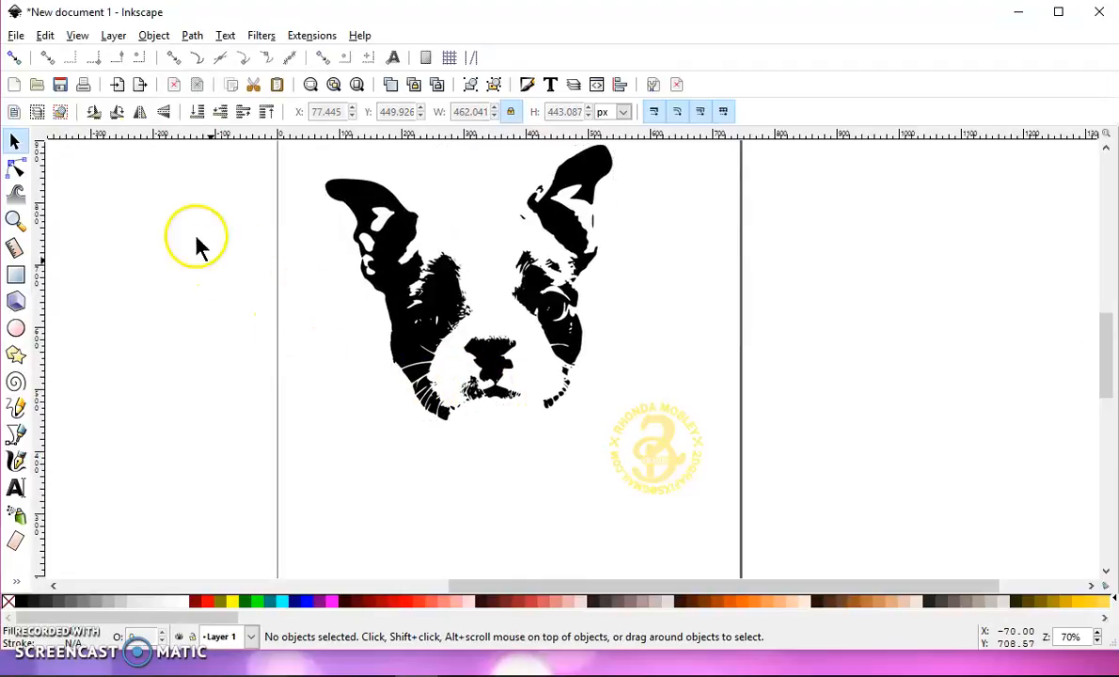
pyautogui.click(16, 35)
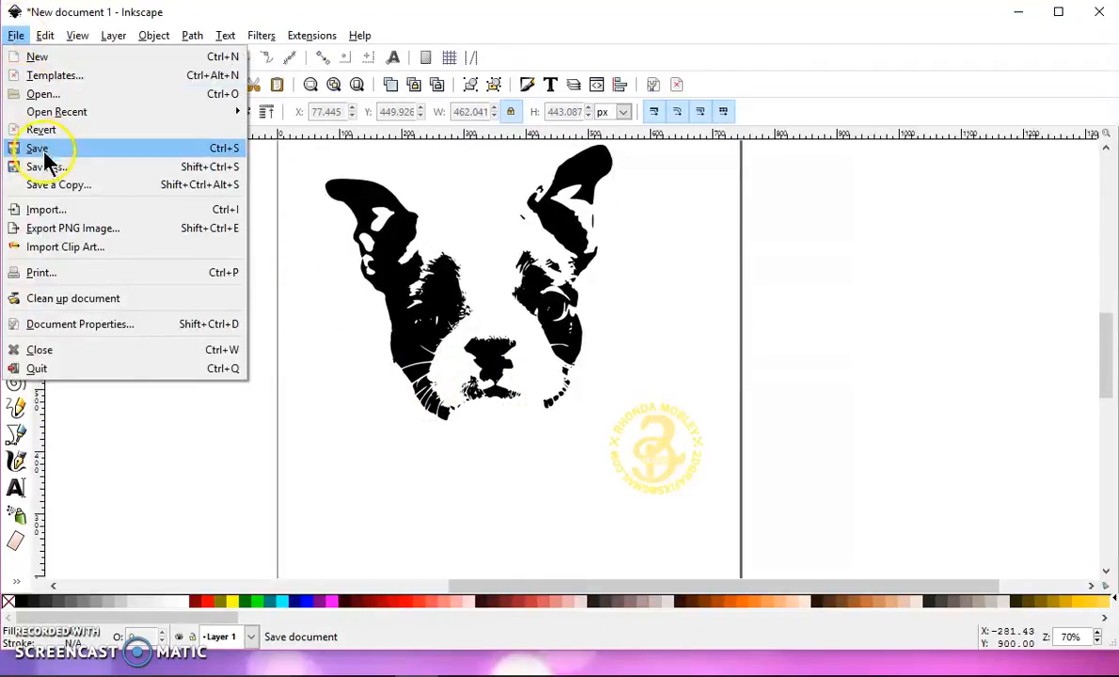
pyautogui.click(39, 147)
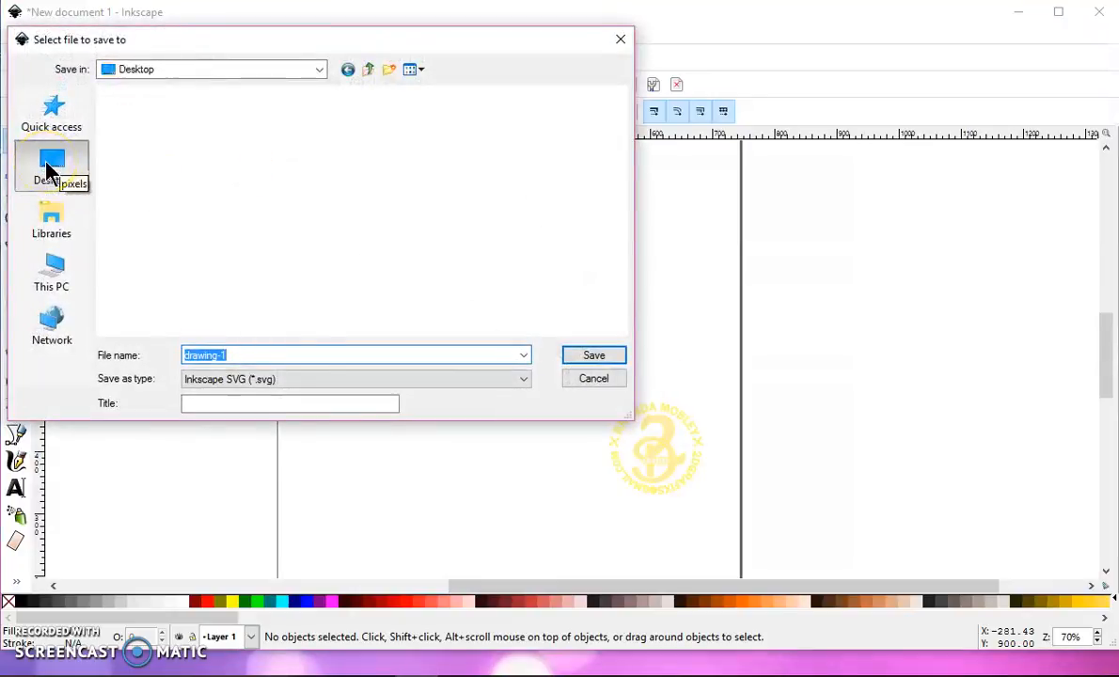
pyautogui.click(51, 164)
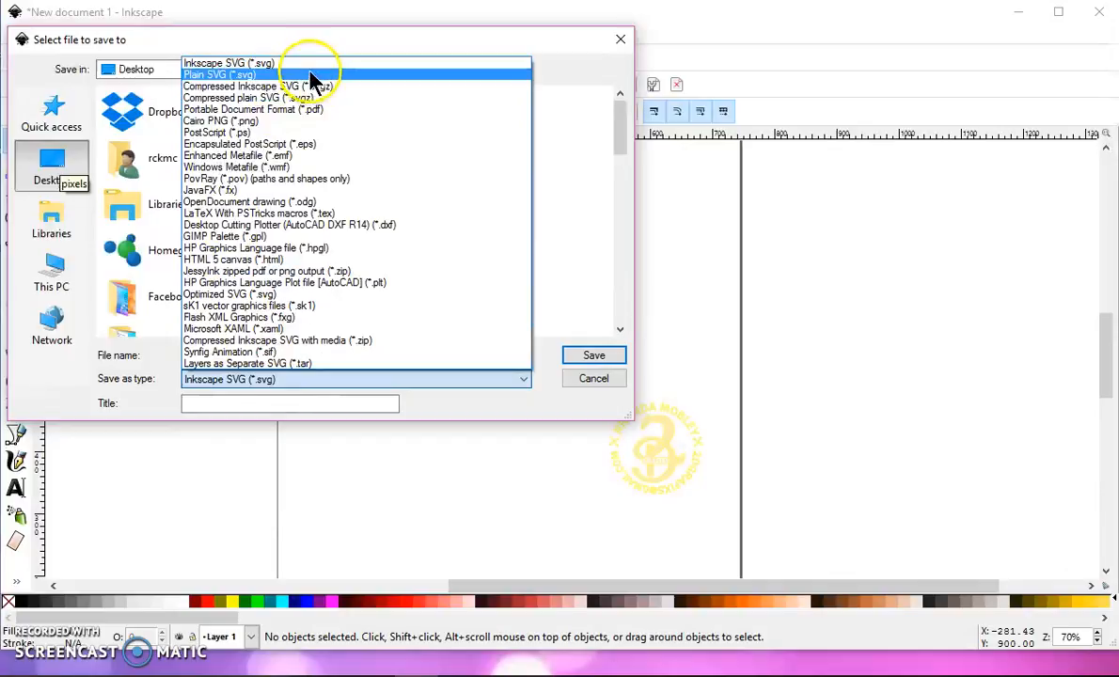
pyautogui.click(221, 72)
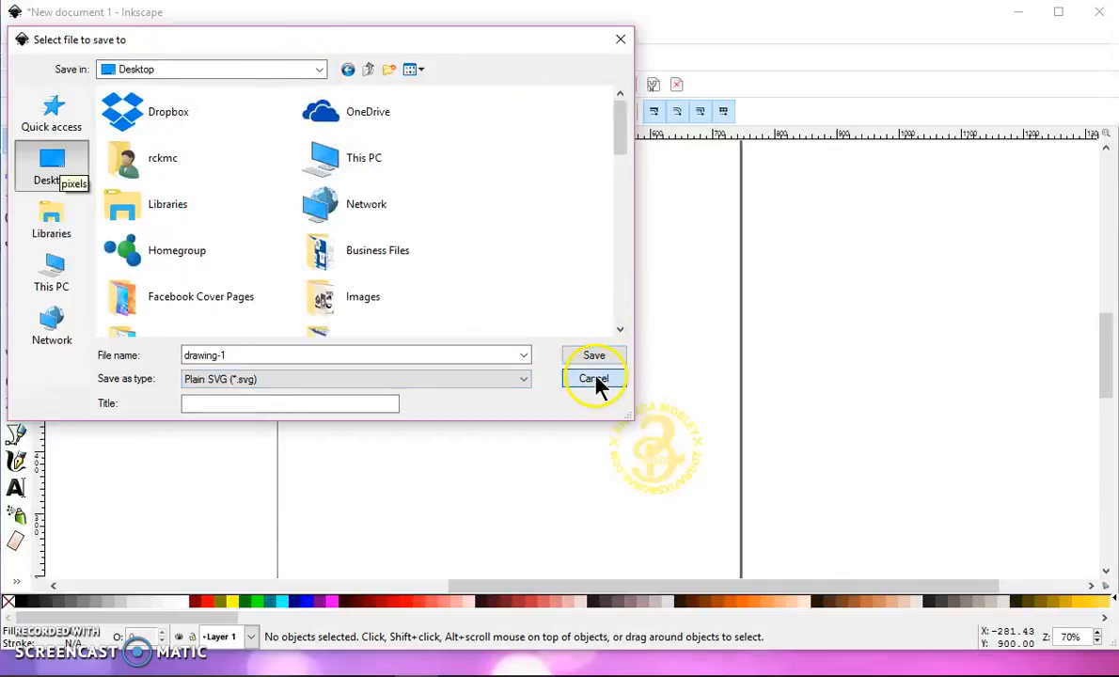
pyautogui.click(594, 378)
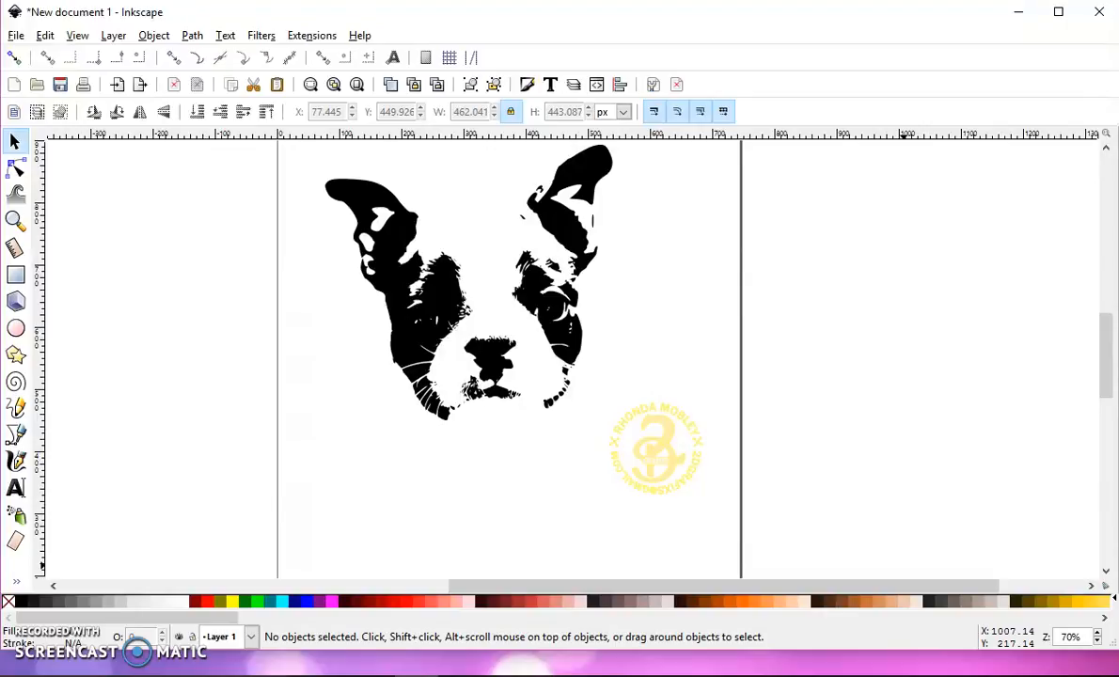
pyautogui.moveTo(887, 357)
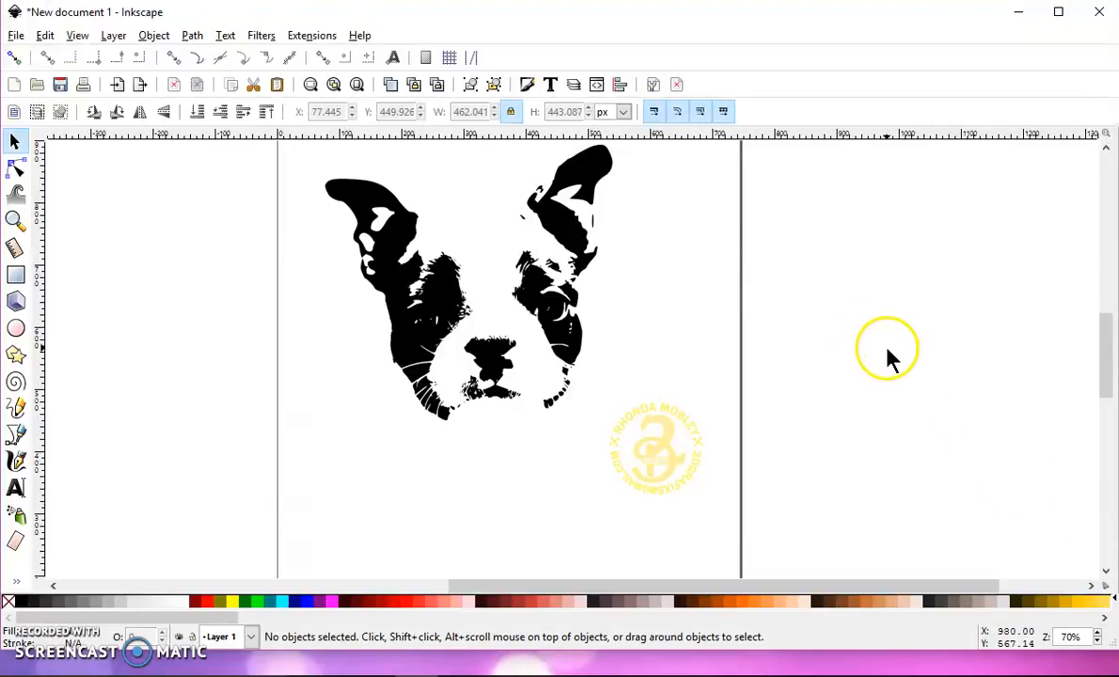